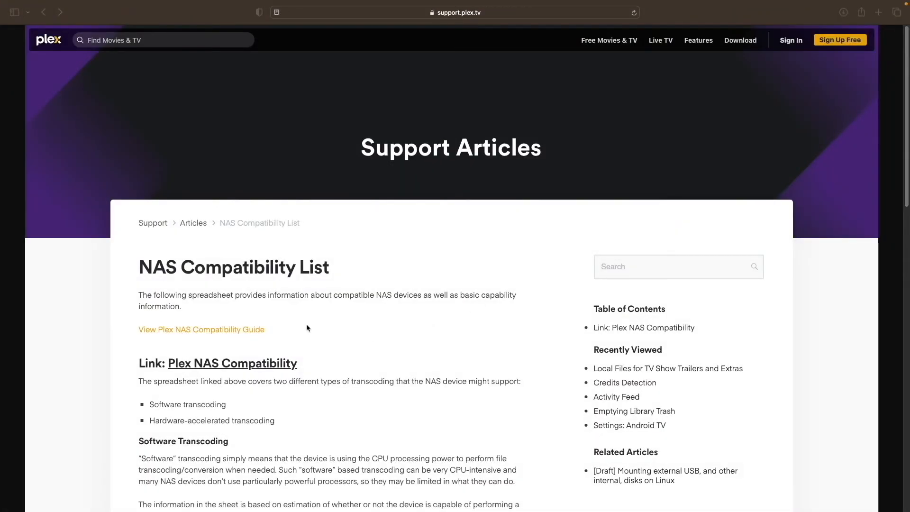
mouse_move(249, 332)
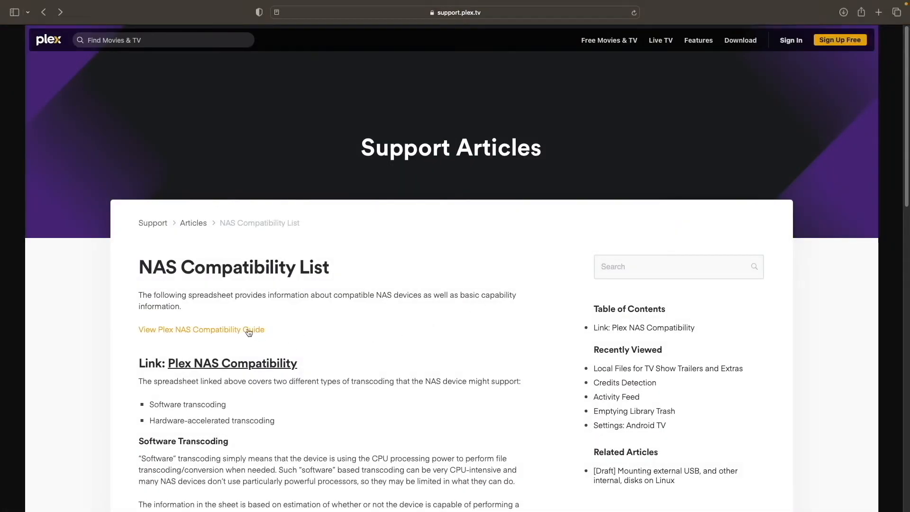
Step: Open the Plex NAS Compatibility Guide spreadsheet from the Plex support article
click(200, 329)
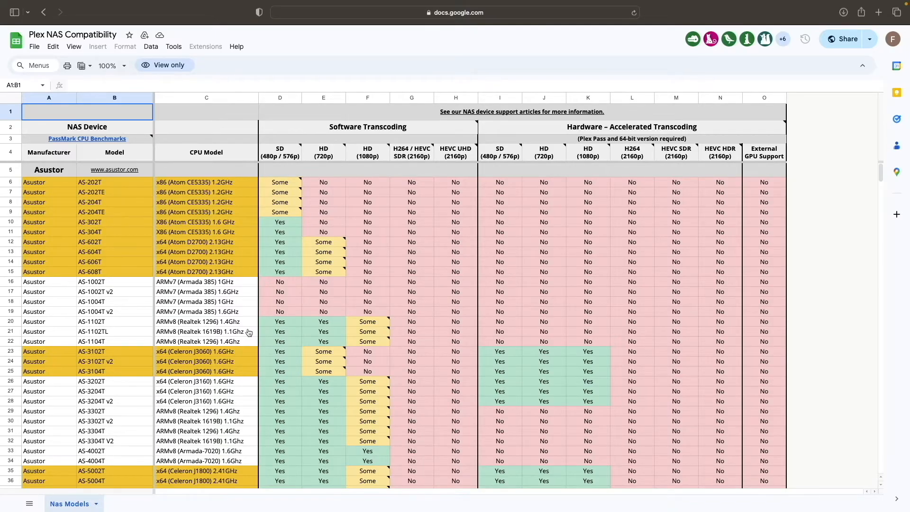
Step: Search the compatibility sheet for ds224 to check its transcoding support
text(ds224)
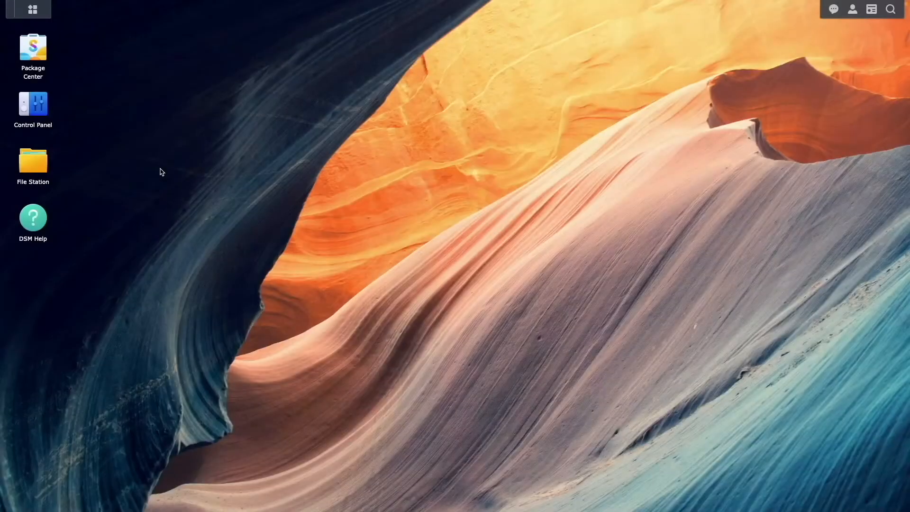
double_click(33, 46)
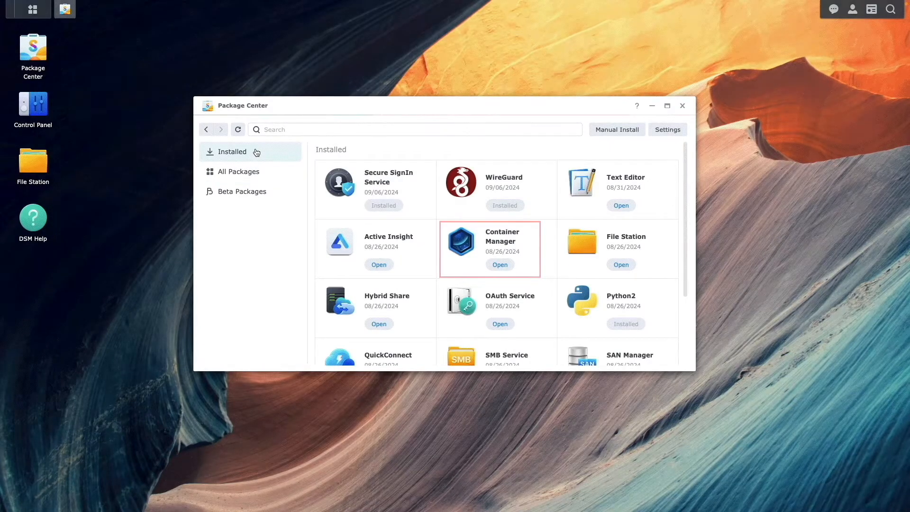
click(682, 106)
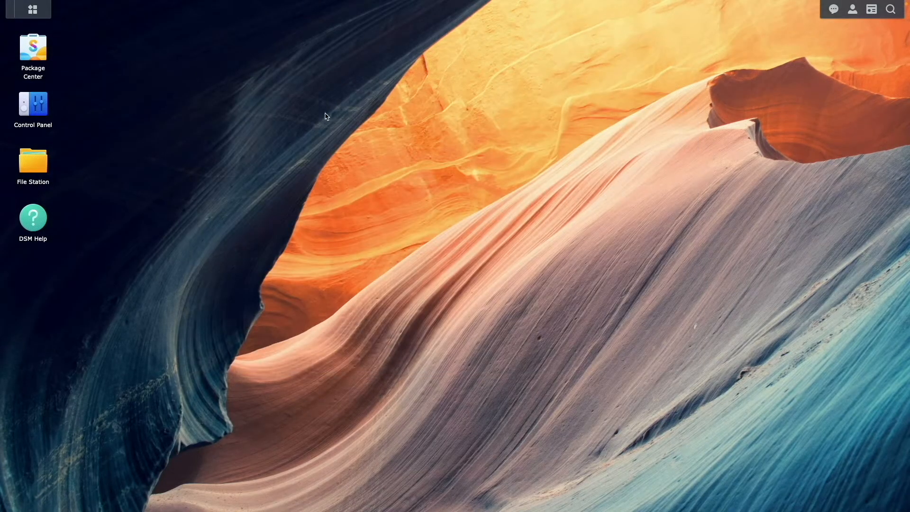
Step: In File Station, create docker/jellyfin, then its cache and config subfolders
double_click(32, 162)
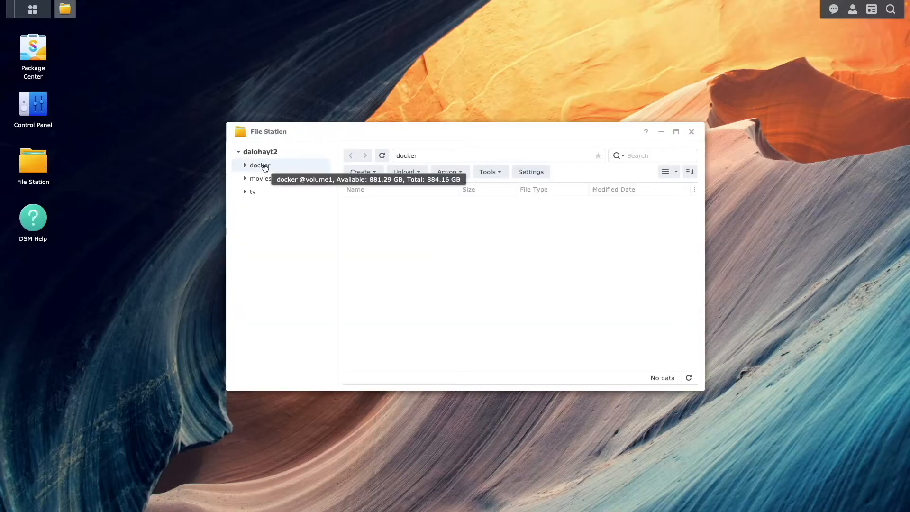
text(jellyfin)
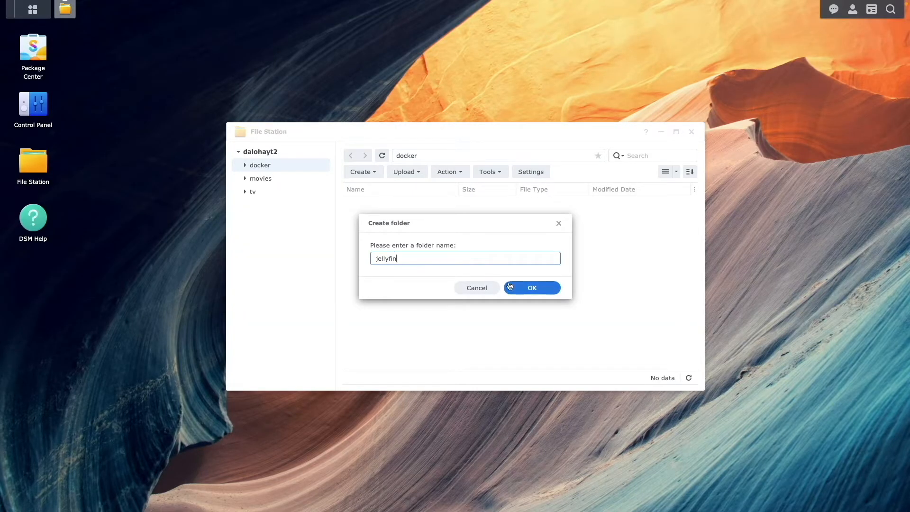
click(531, 287)
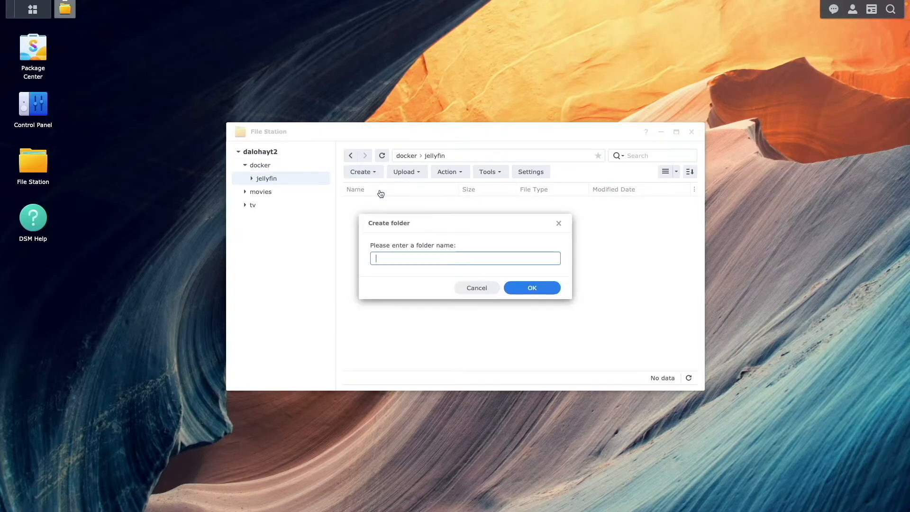
text(cache)
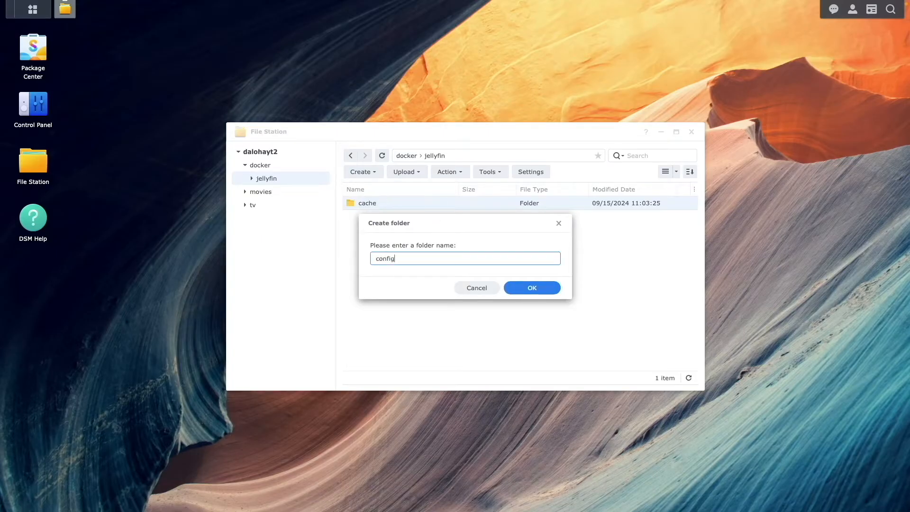
click(531, 287)
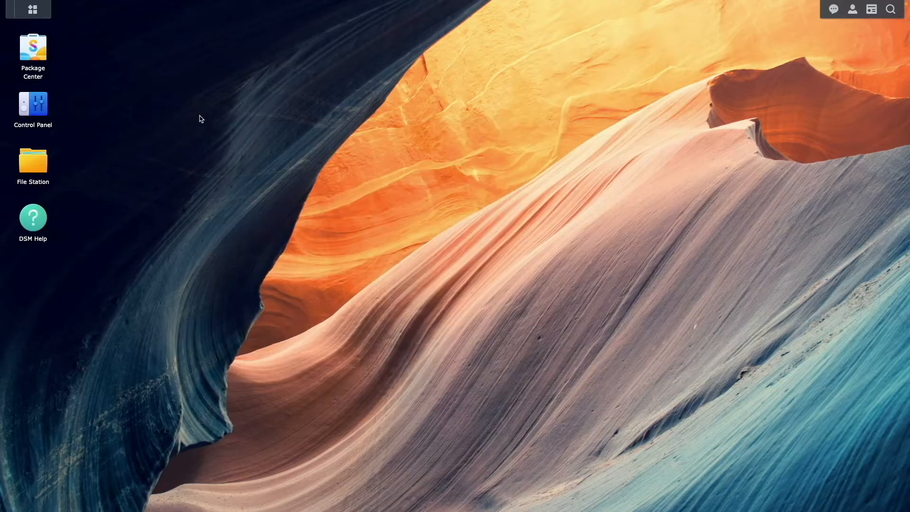
Step: Enable SSH in Control Panel's Terminal & SNMP settings, apply, and accept the risk warning
double_click(33, 108)
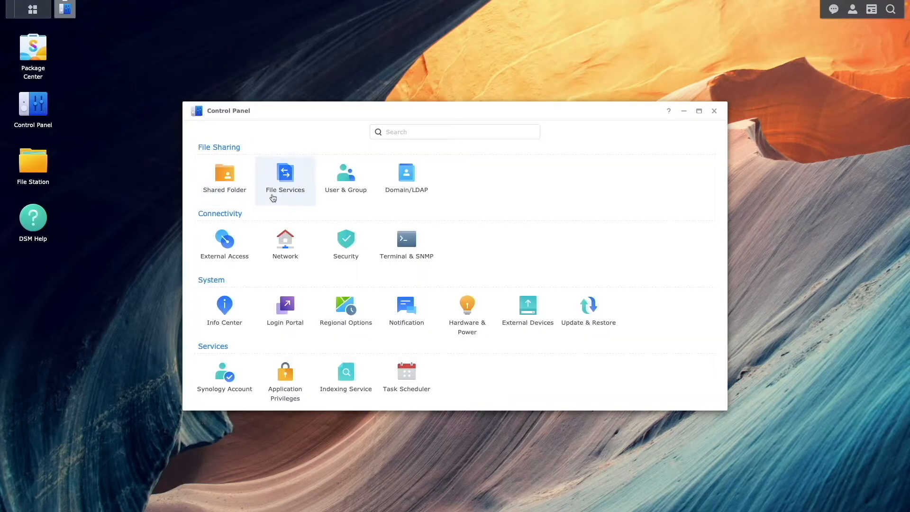
click(406, 239)
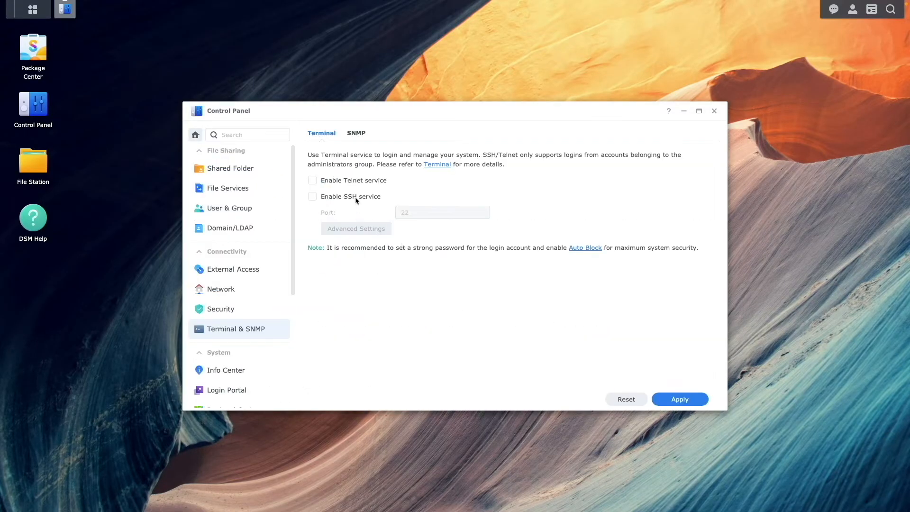
click(313, 197)
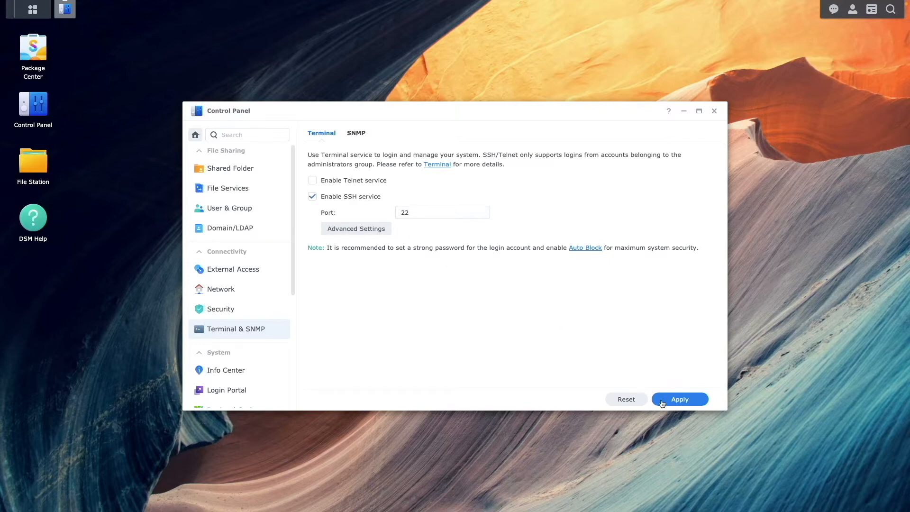
click(679, 399)
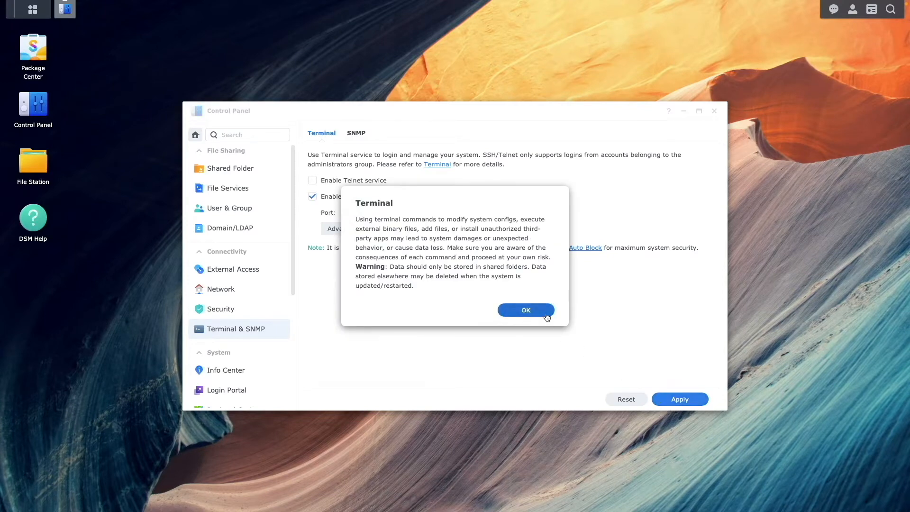
click(525, 309)
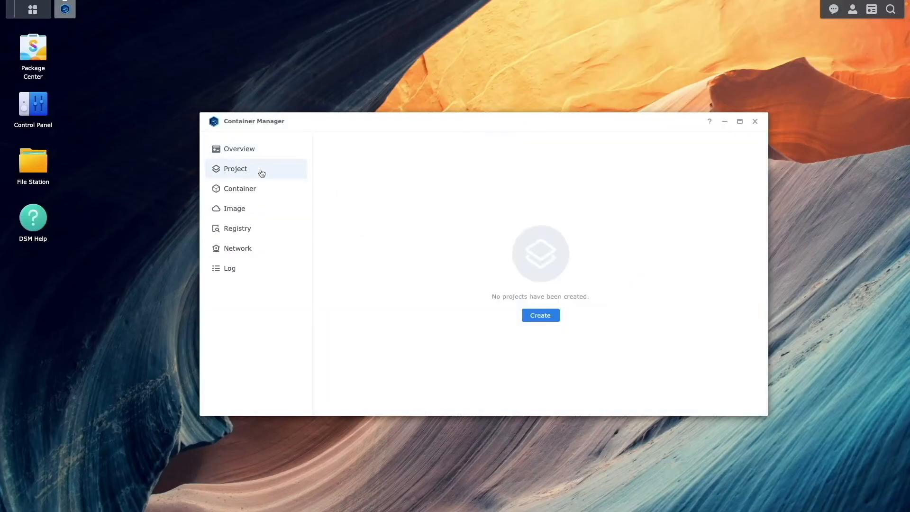
Step: Create Container Manager project 'jellyfin' at docker/jellyfin, choosing to write the compose file directly
click(539, 315)
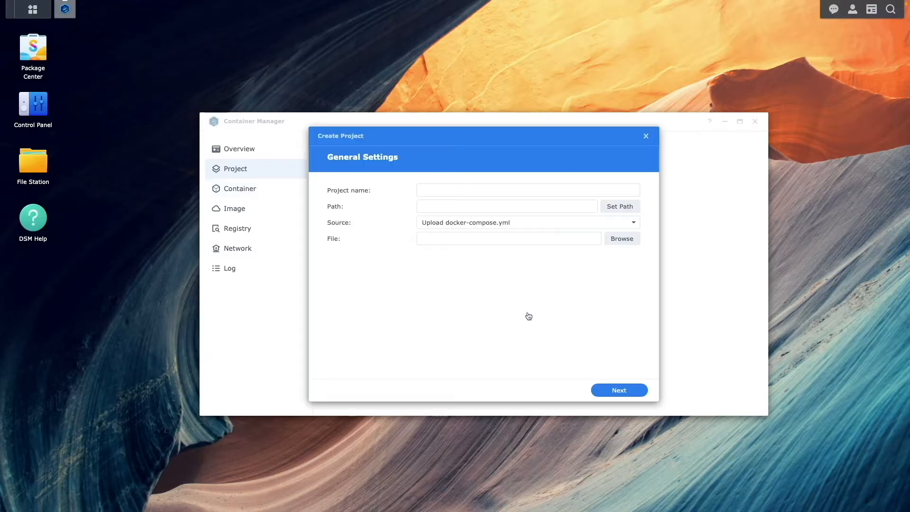
text(jellyfin)
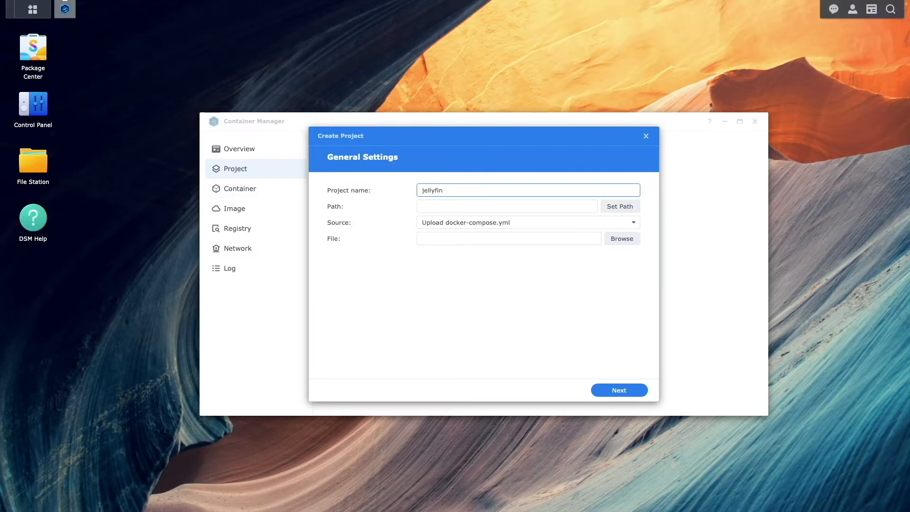
click(619, 206)
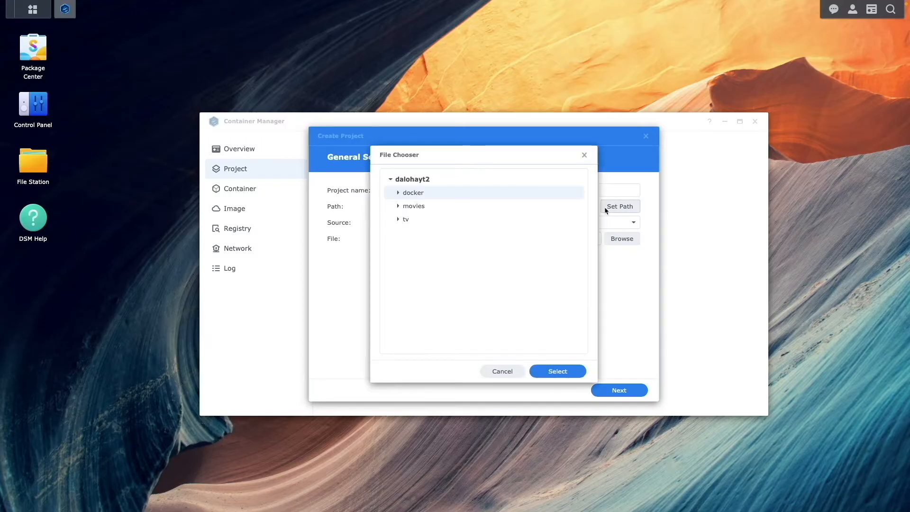
click(556, 371)
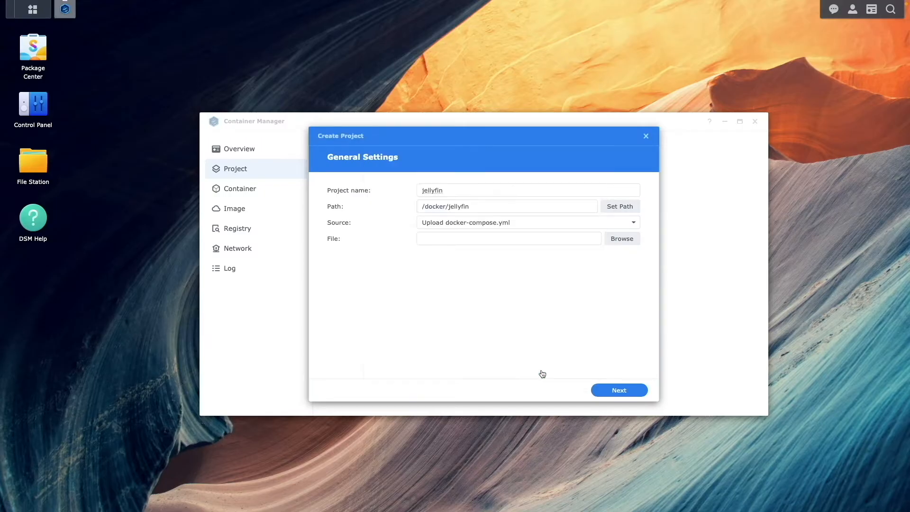
click(527, 222)
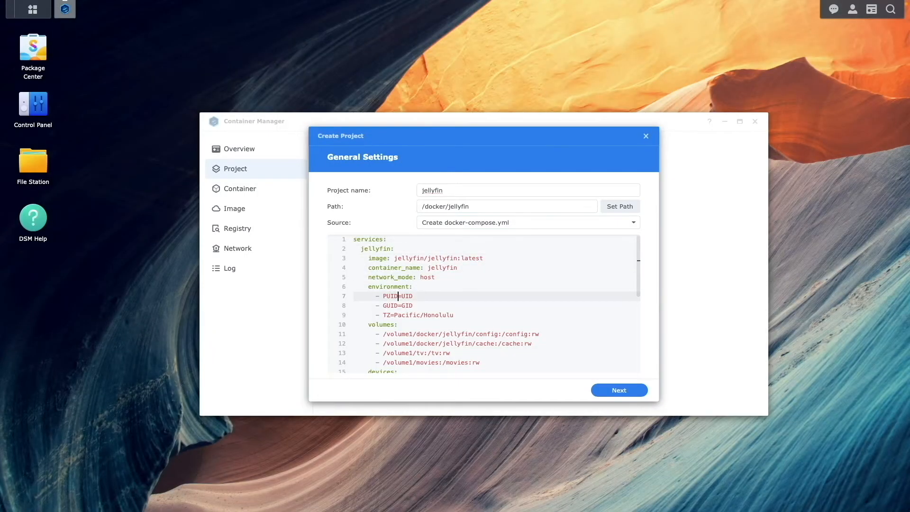
Step: Set PUID 1026 and GUID 100 in docker-compose.yml, then review the devices section
text(1026)
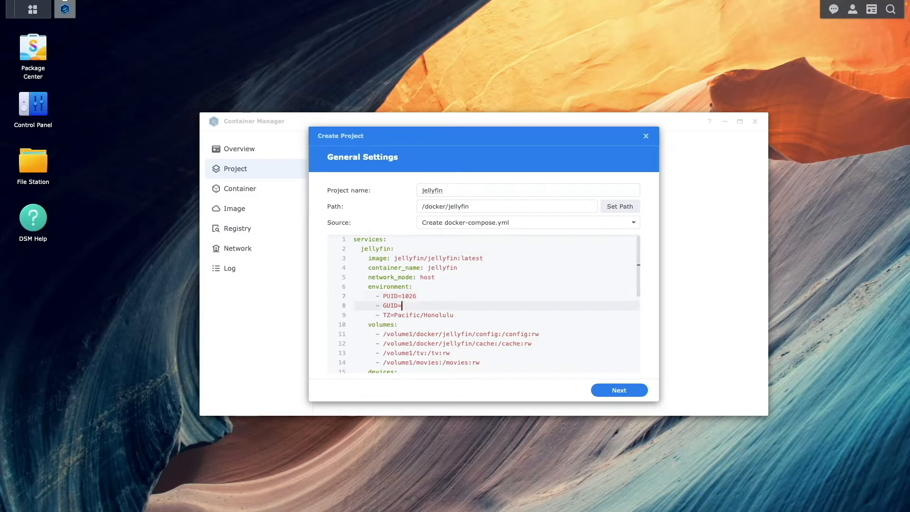
text(100)
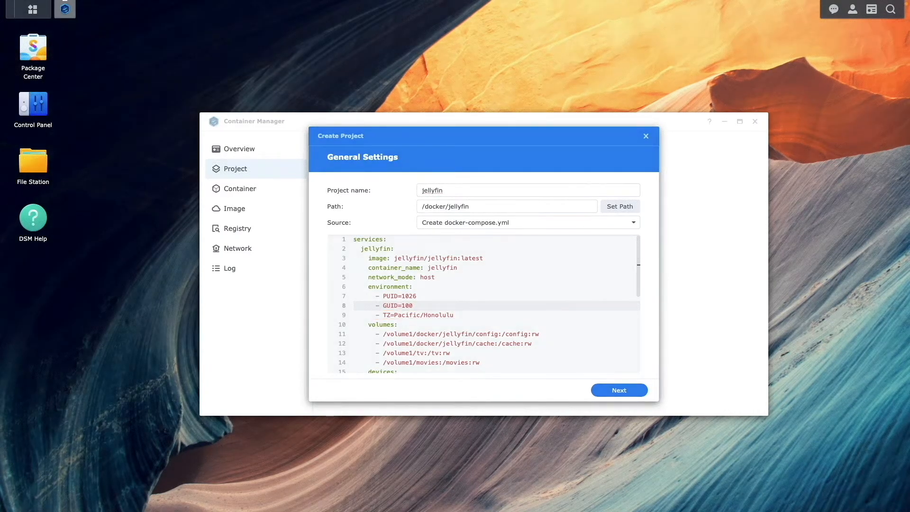
scroll(down, 3)
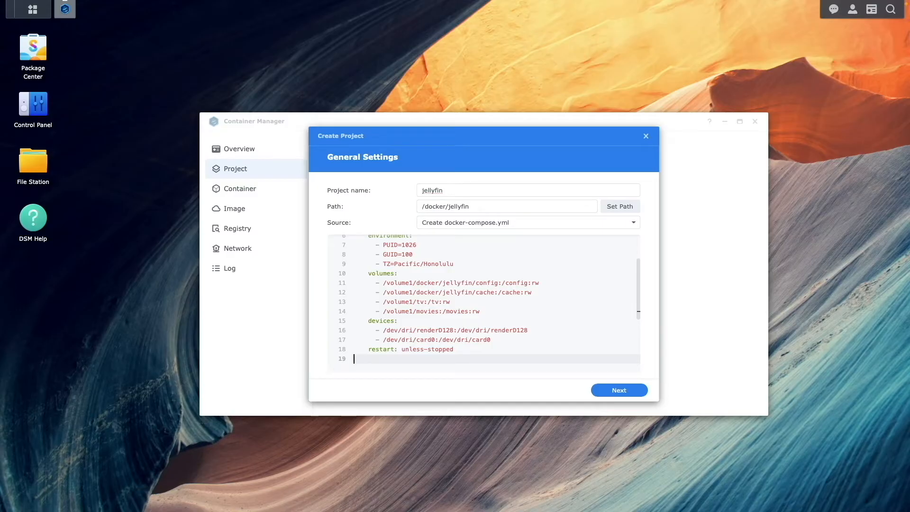
mouse_move(641, 378)
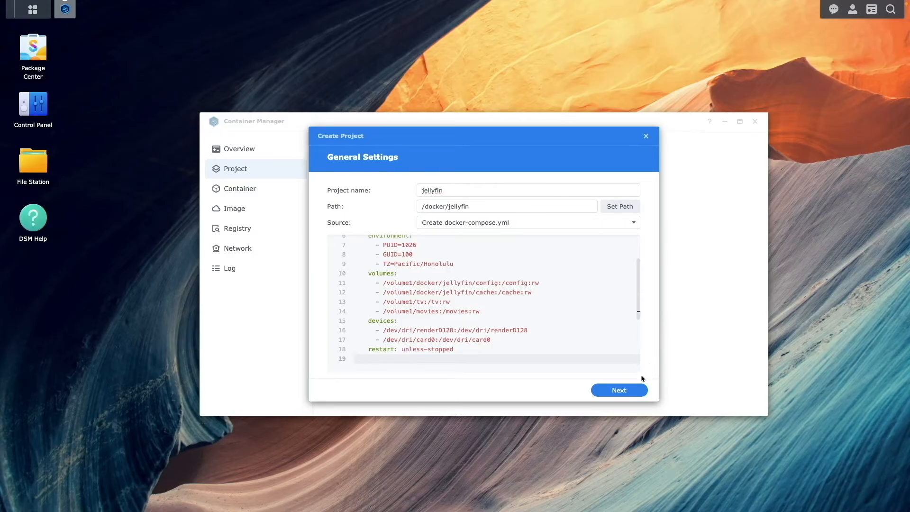
Step: Skip the web portal setup and finish the wizard with auto-start enabled
click(619, 389)
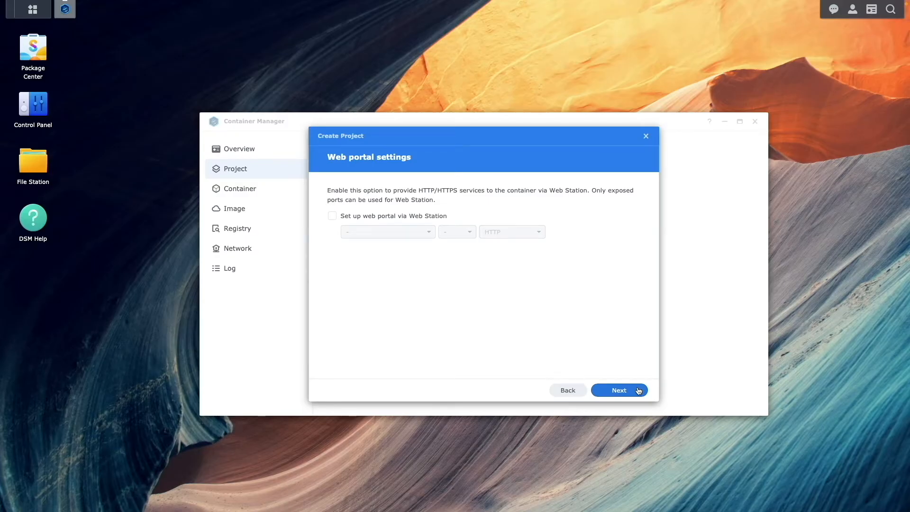
click(619, 391)
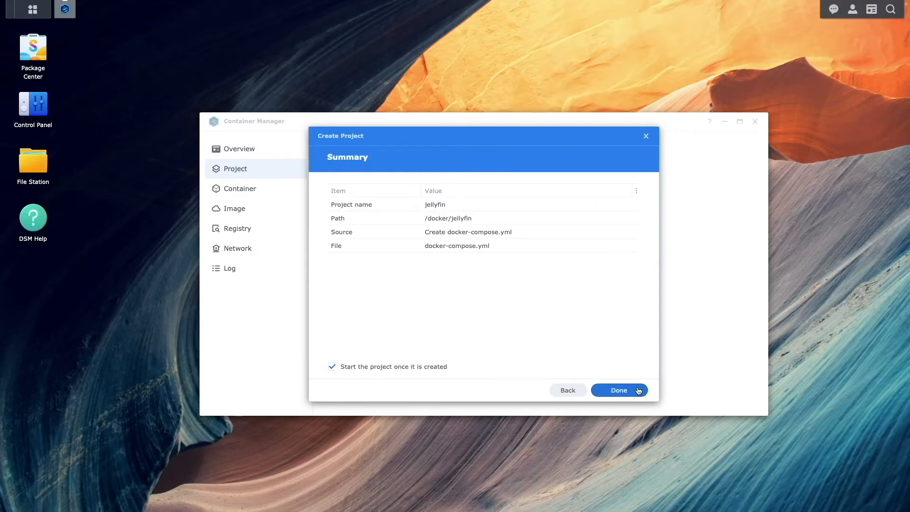
click(618, 390)
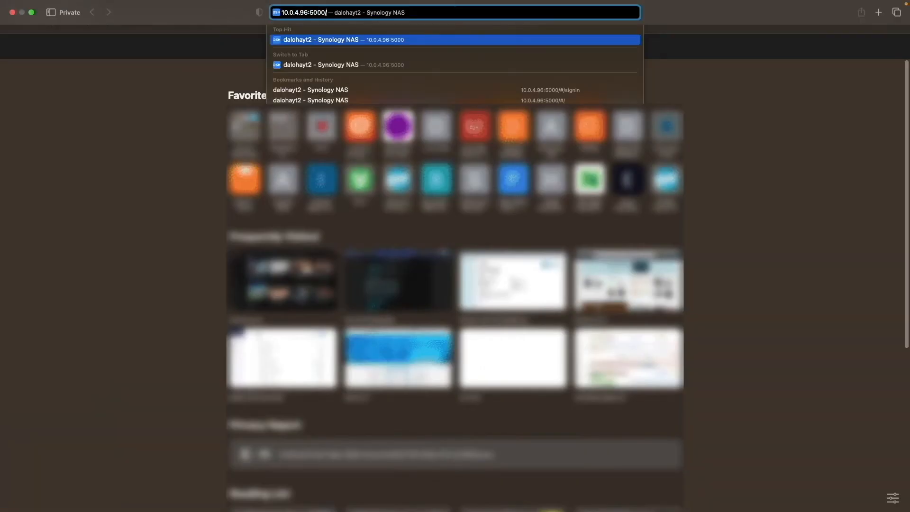
Step: Load 10.0.4.96:5000 in the Safari address bar
key(backspace)
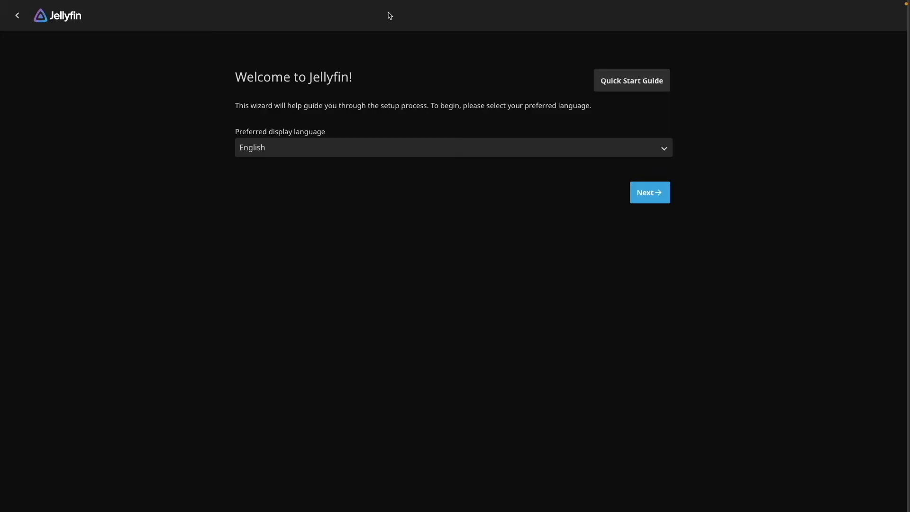
Step: Keep English, then submit an admin username and password in the setup wizard
click(649, 192)
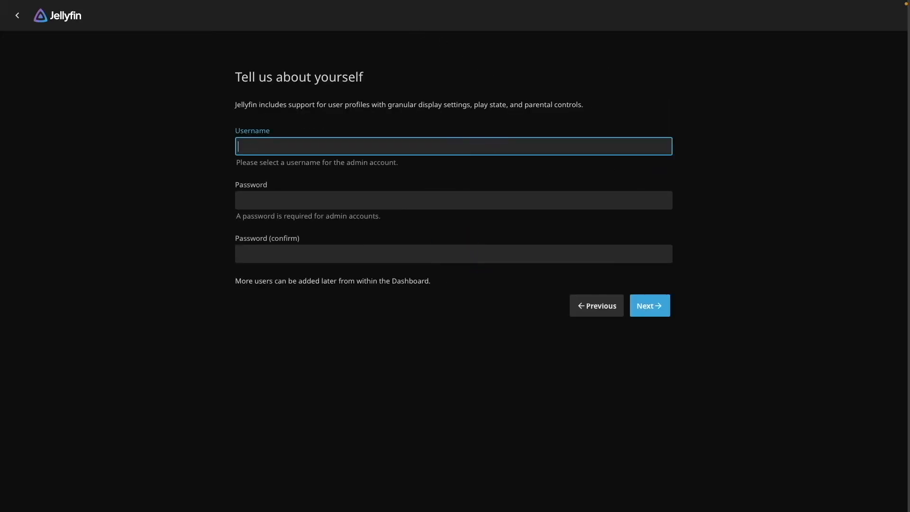
text(••••••••••)
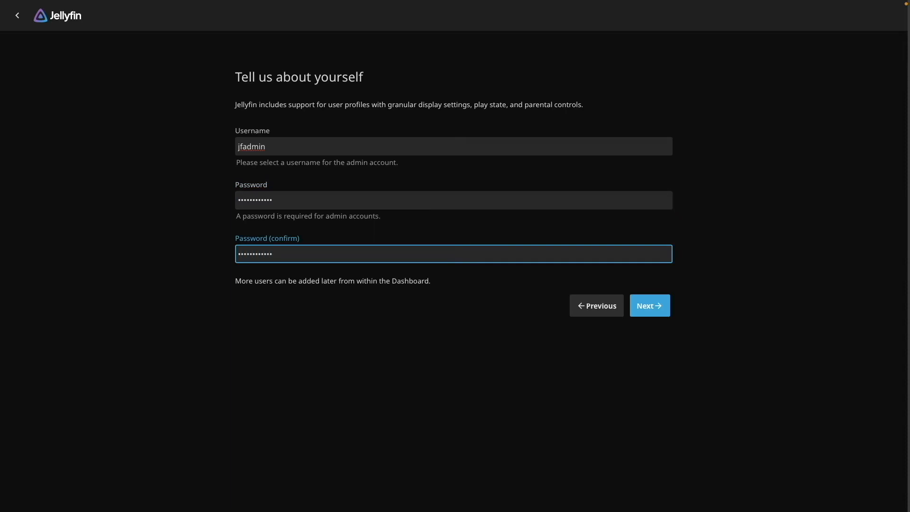
click(649, 305)
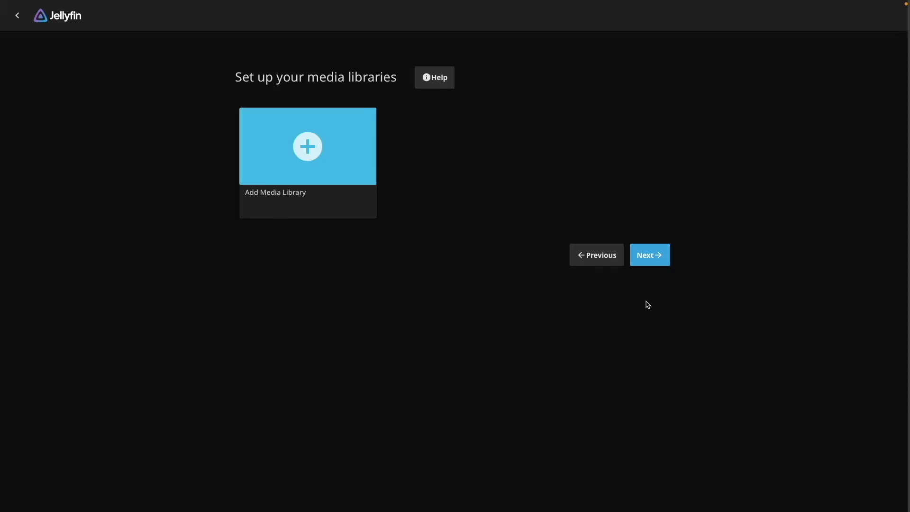
Step: Add two media libraries in the wizard: Movies using /movies and Shows using /tv
click(307, 145)
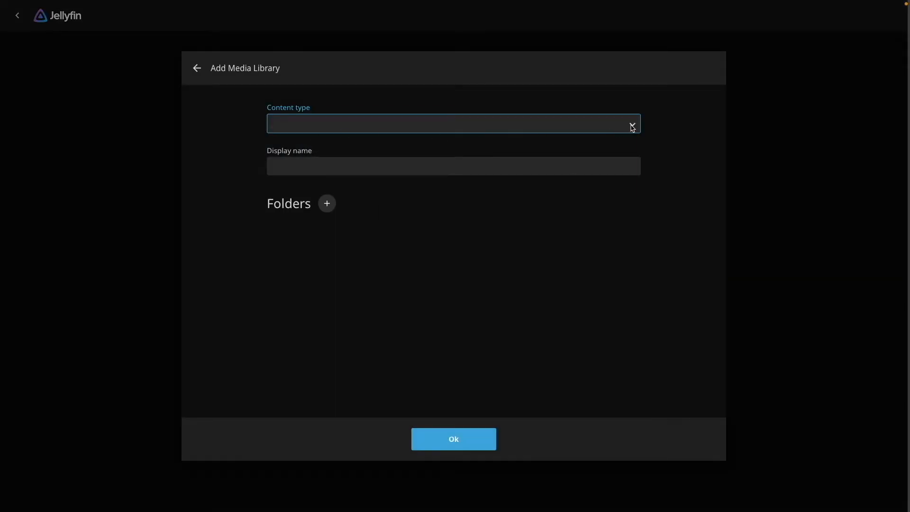
click(453, 123)
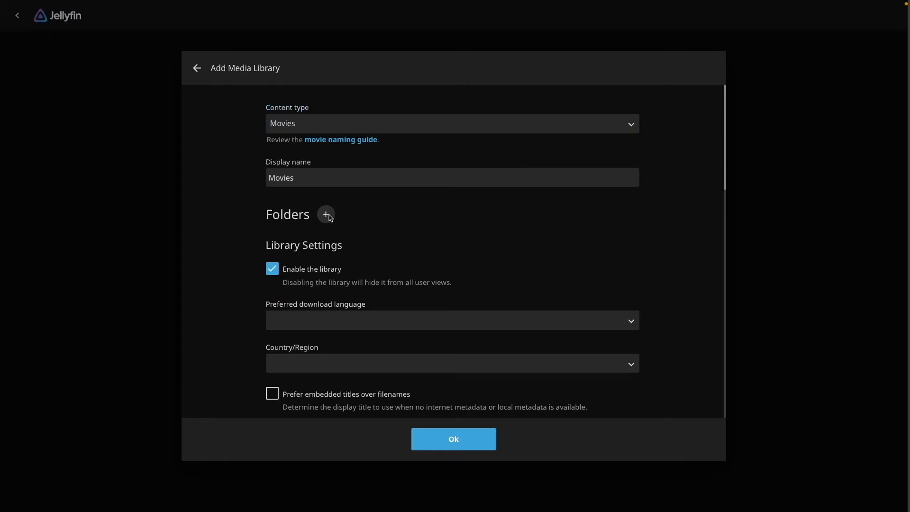
click(325, 215)
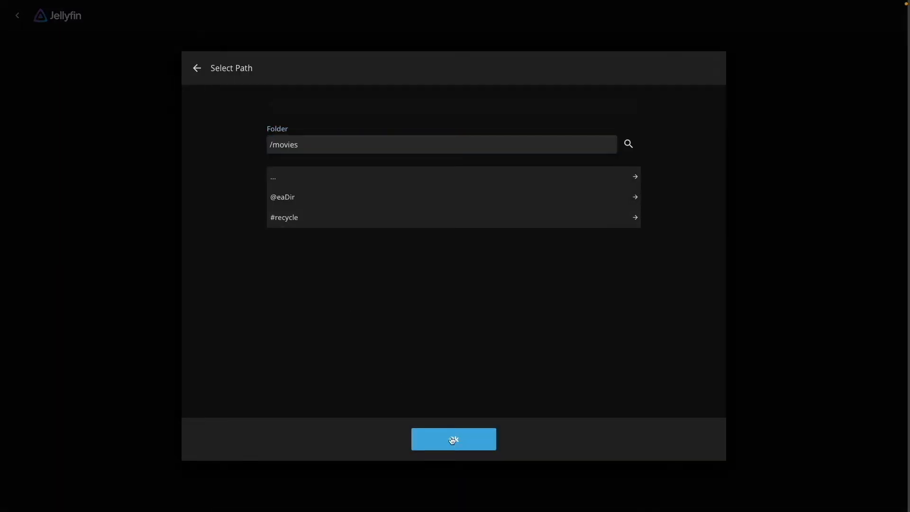
click(453, 439)
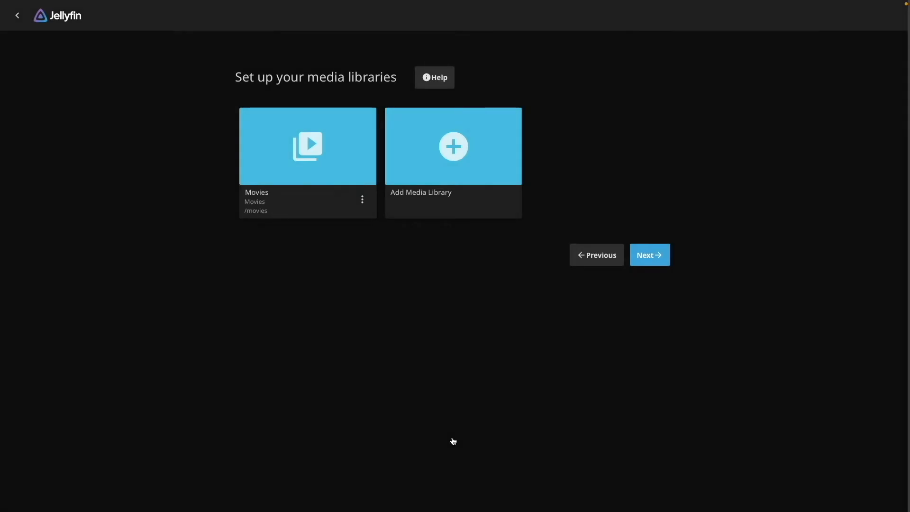
click(453, 145)
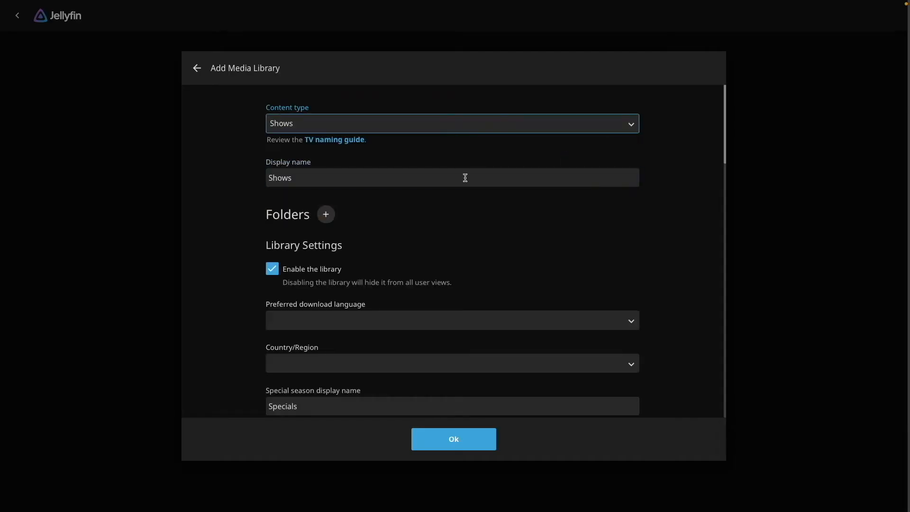
click(325, 215)
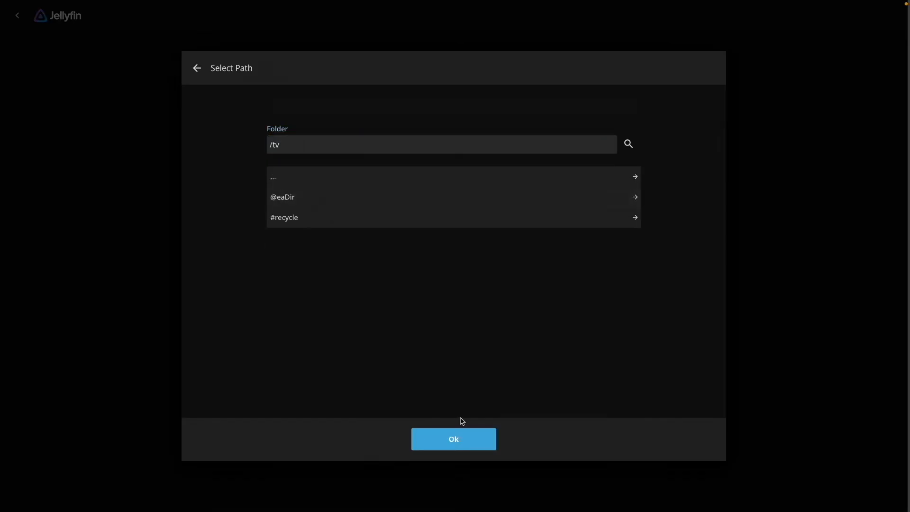
click(453, 439)
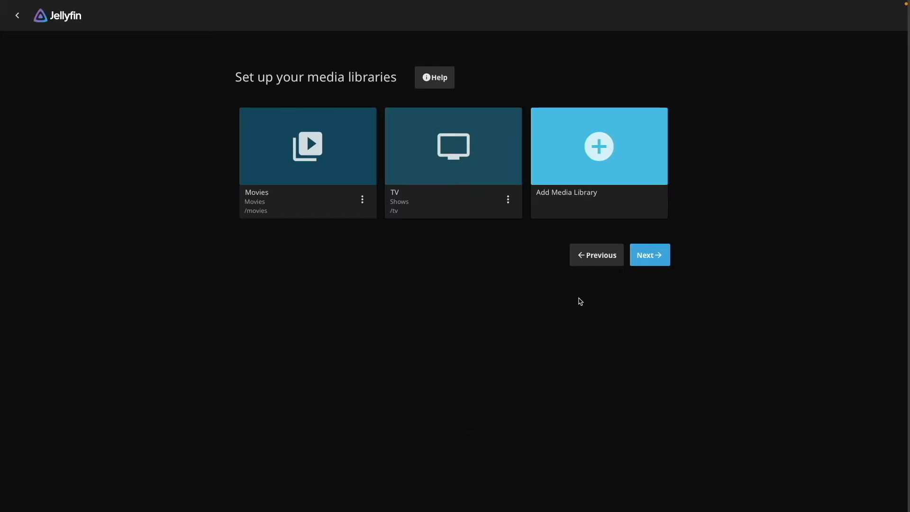
Step: Finish the Jellyfin setup wizard, keeping remote connections allowed
click(648, 254)
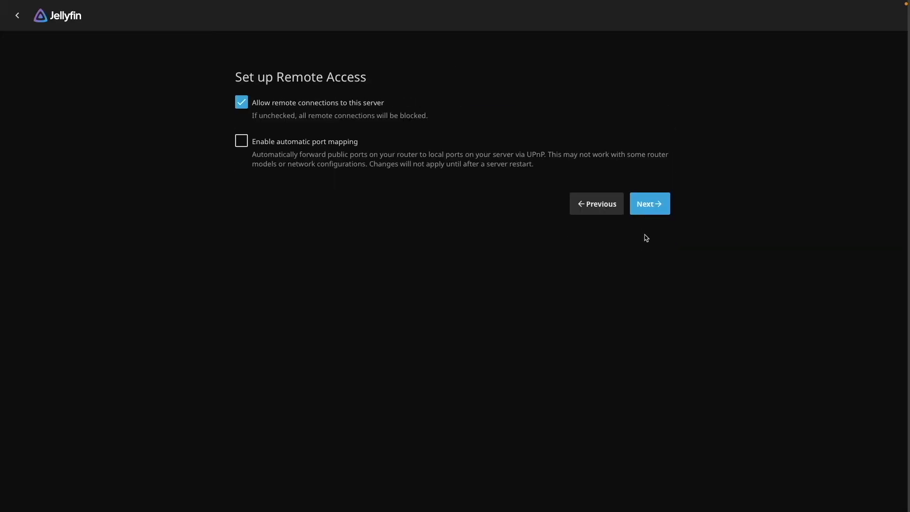
click(649, 204)
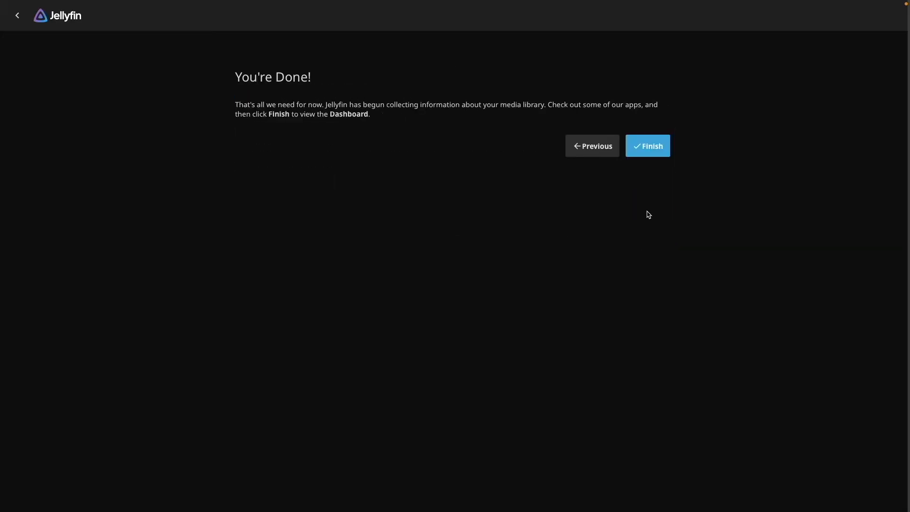
click(647, 145)
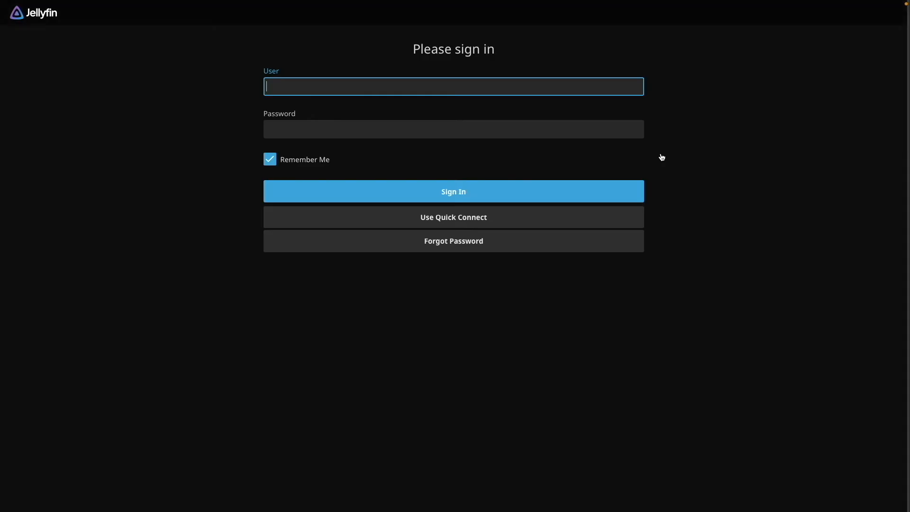
Step: Sign in to Jellyfin as jfadmin with its password
text(jfadmin)
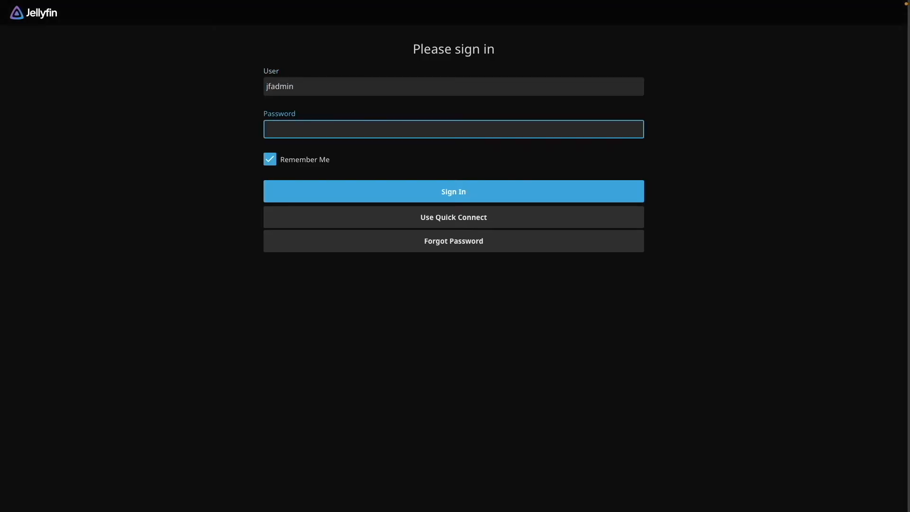
text(password)
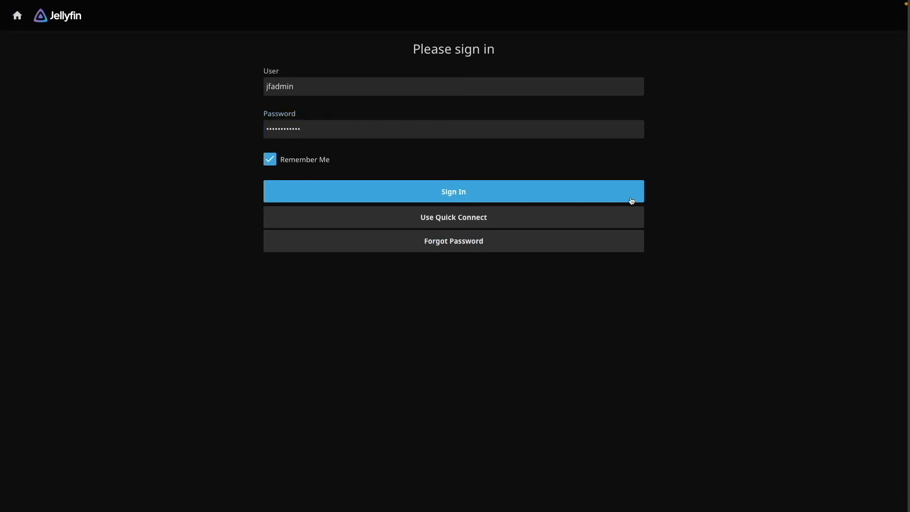
click(453, 192)
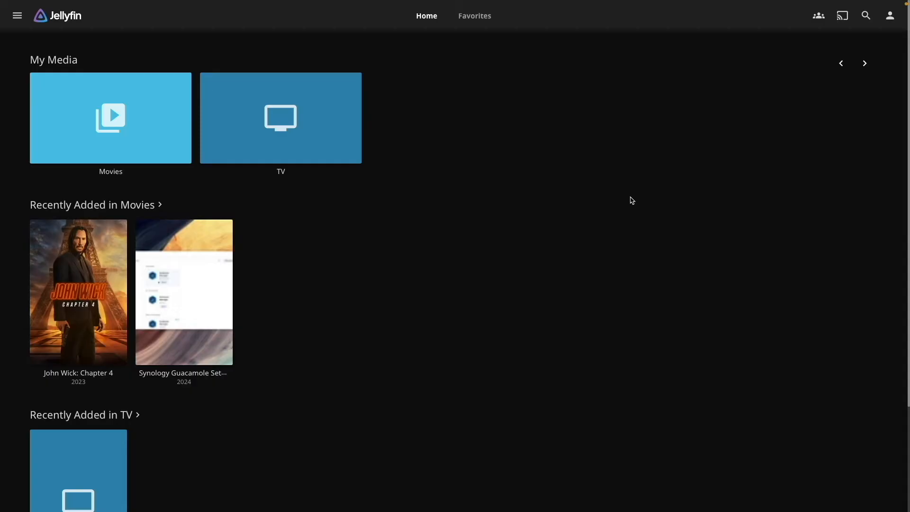
mouse_move(61, 48)
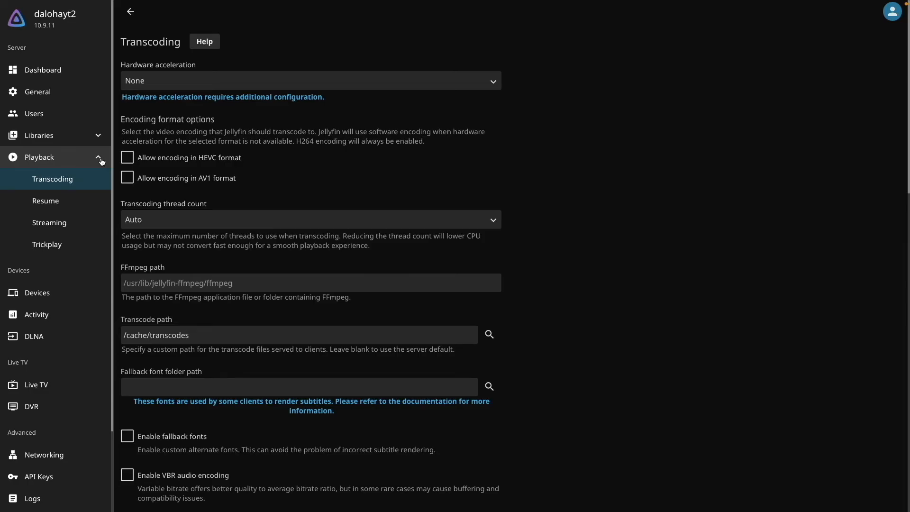
mouse_move(371, 87)
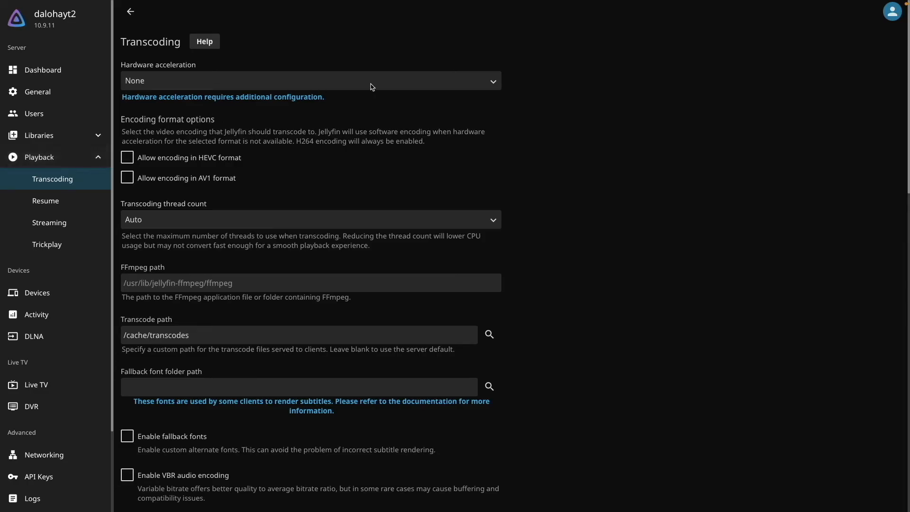
Step: Set transcoding to Intel QuickSync with HEVC decoding, HEVC encoding and VPP tone mapping, then save
click(310, 81)
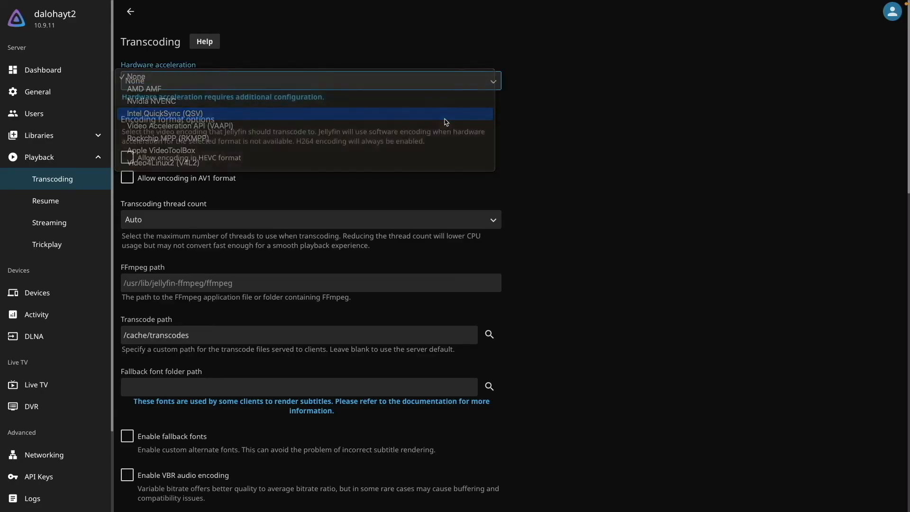
click(163, 113)
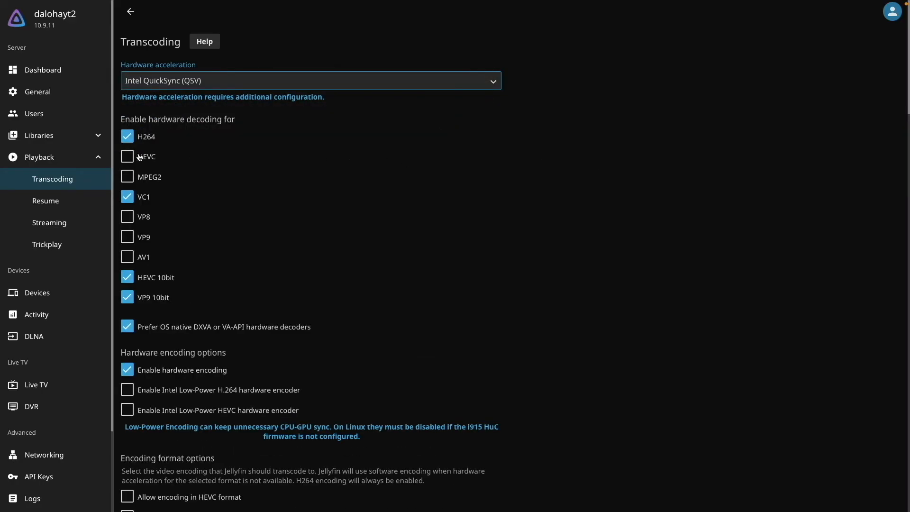
click(127, 156)
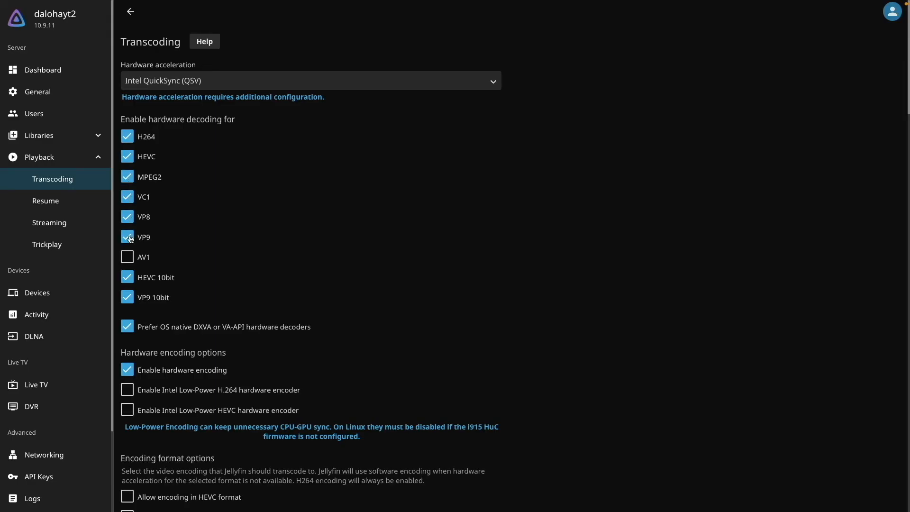
scroll(down, 3)
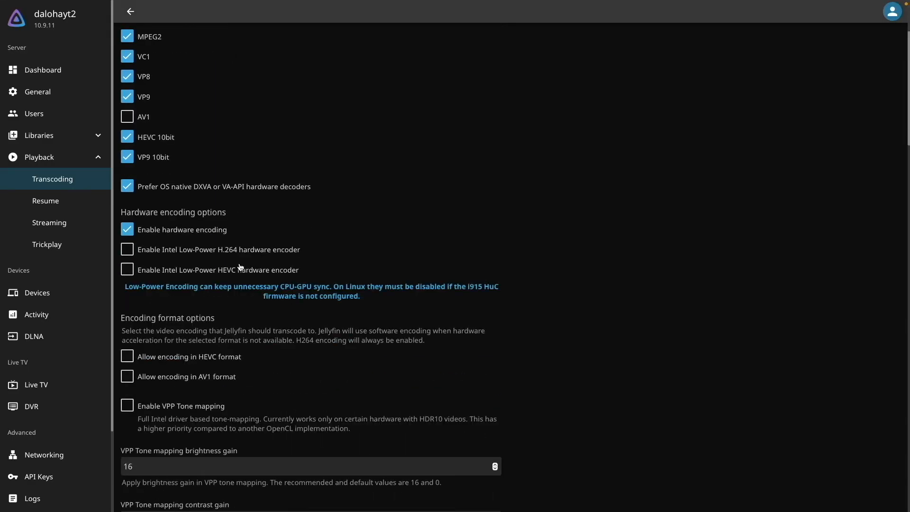
mouse_move(141, 338)
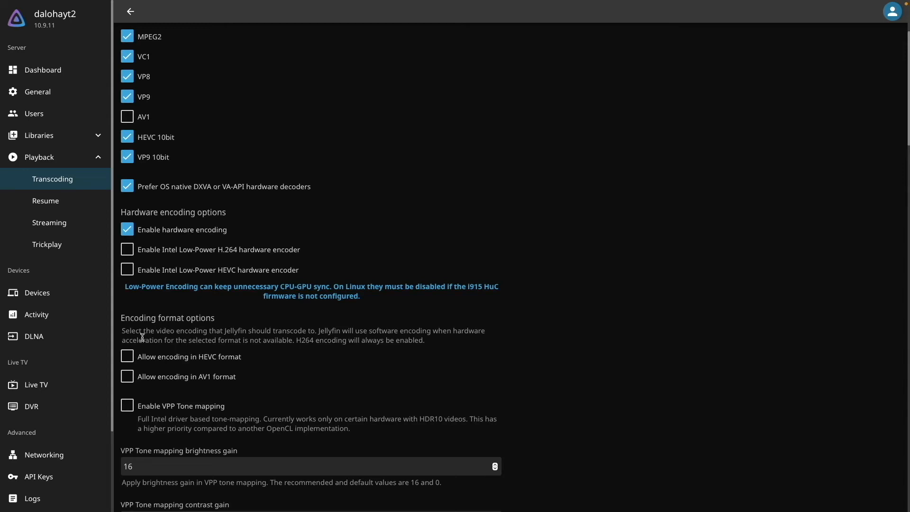
click(128, 356)
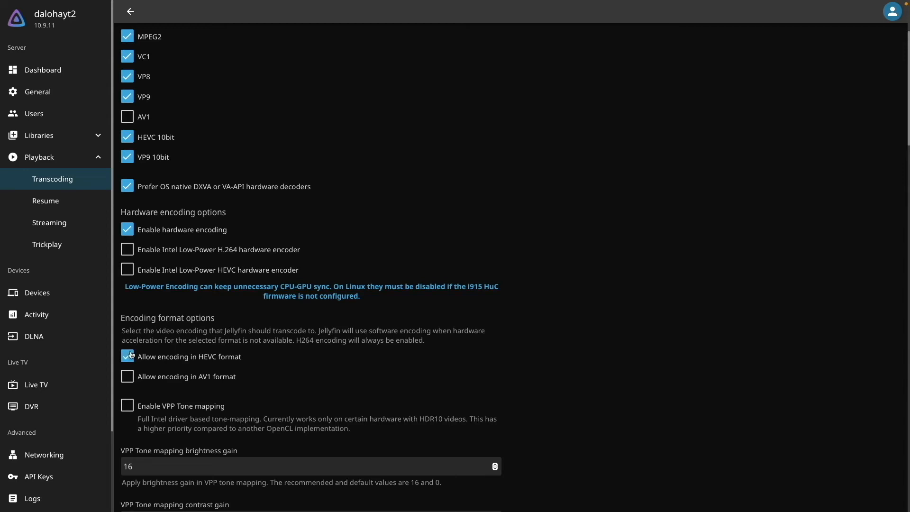
click(127, 406)
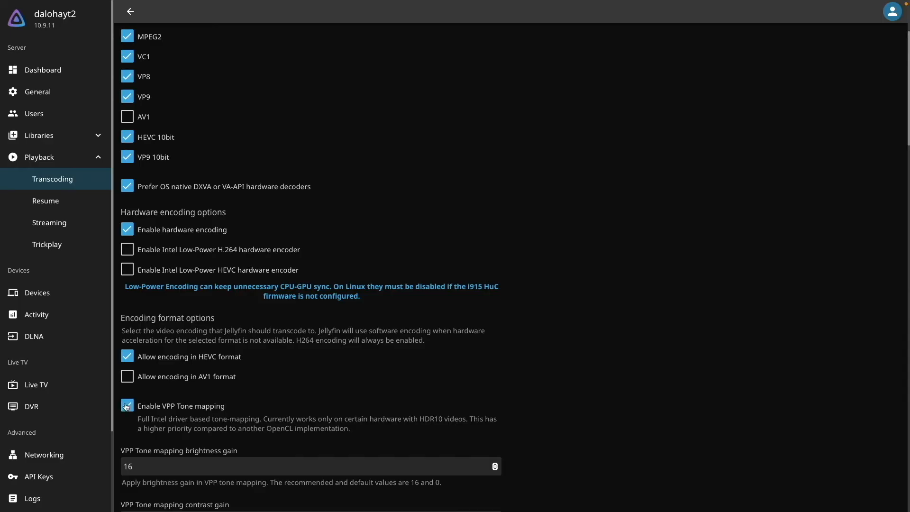
scroll(down, 3)
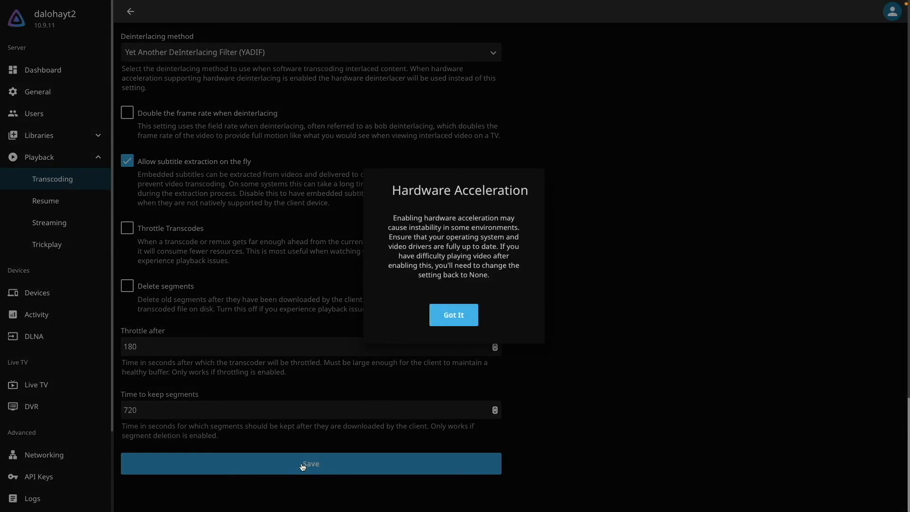
click(453, 315)
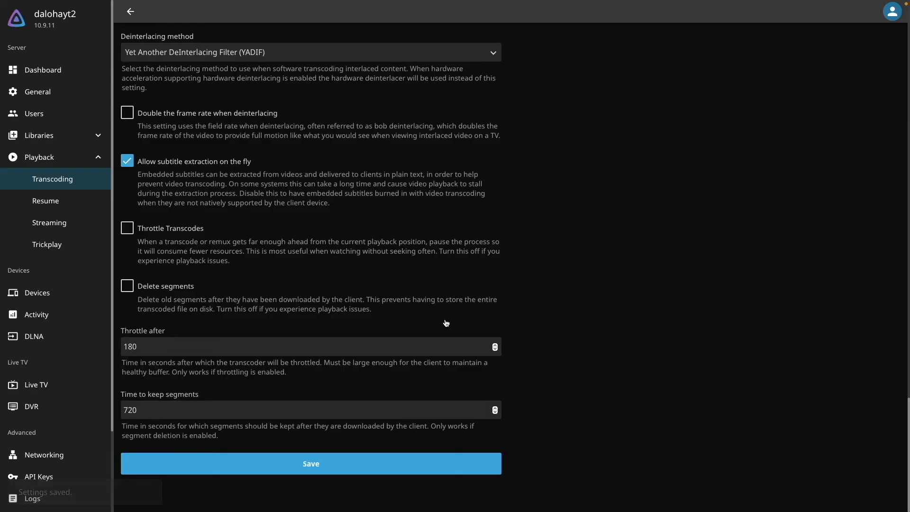
Step: Start playing the Synology Guacamole Setup Guide video from Home
click(130, 11)
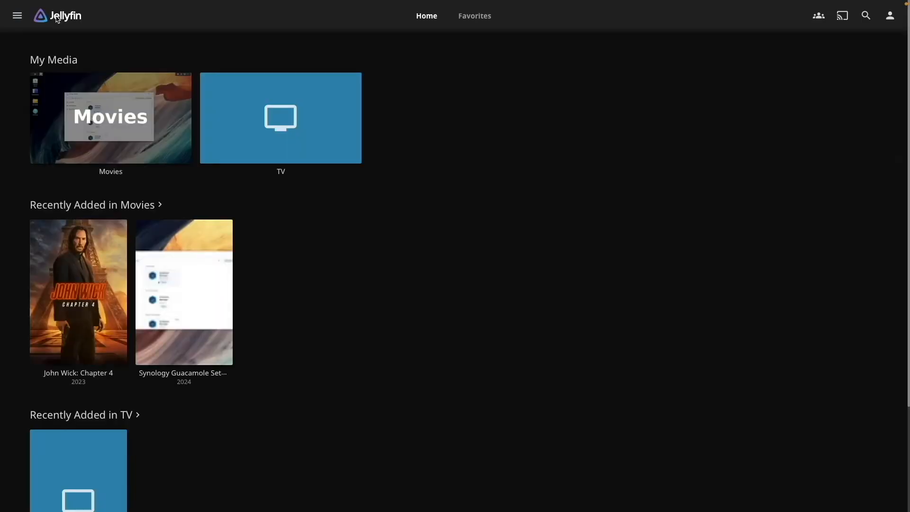
click(183, 291)
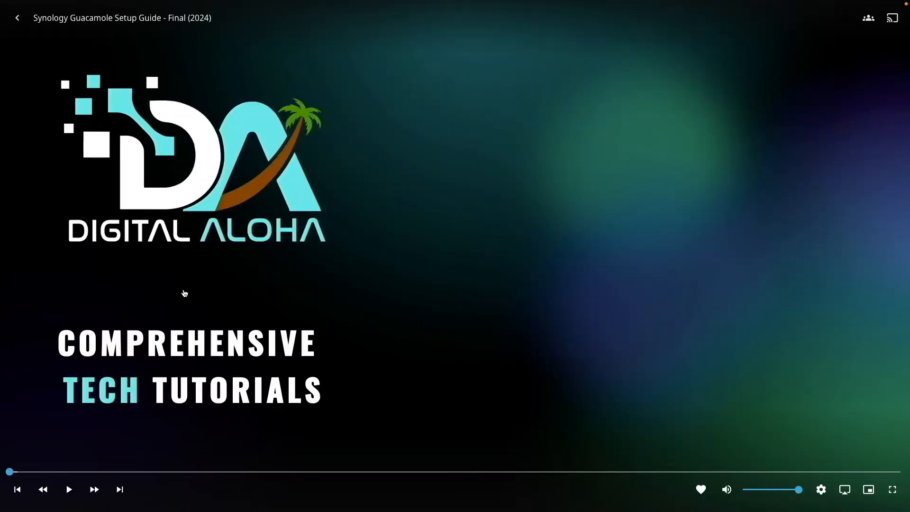
click(68, 489)
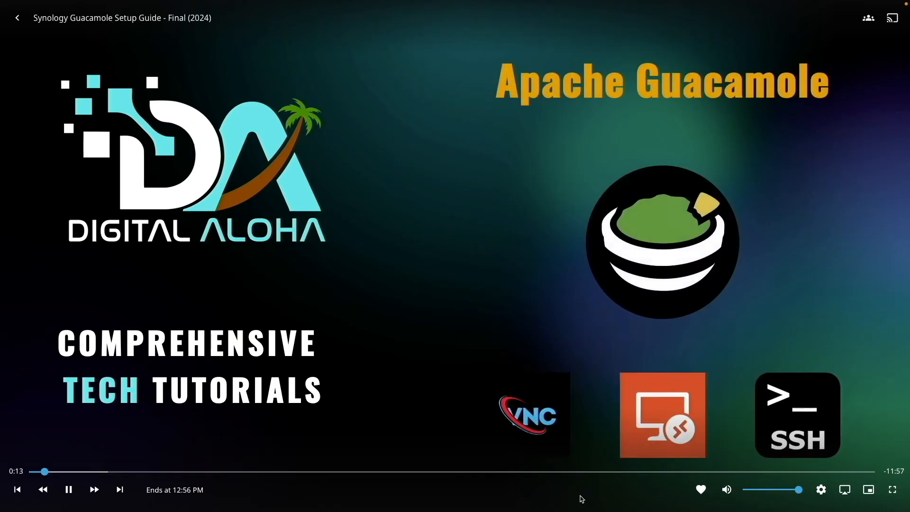
Step: Show the video's Playback Info from the playback settings gear
click(821, 490)
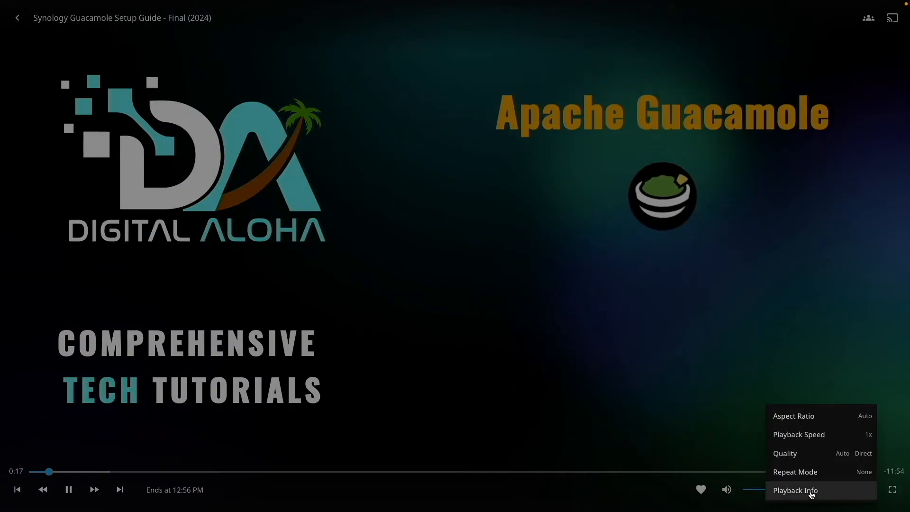
click(795, 490)
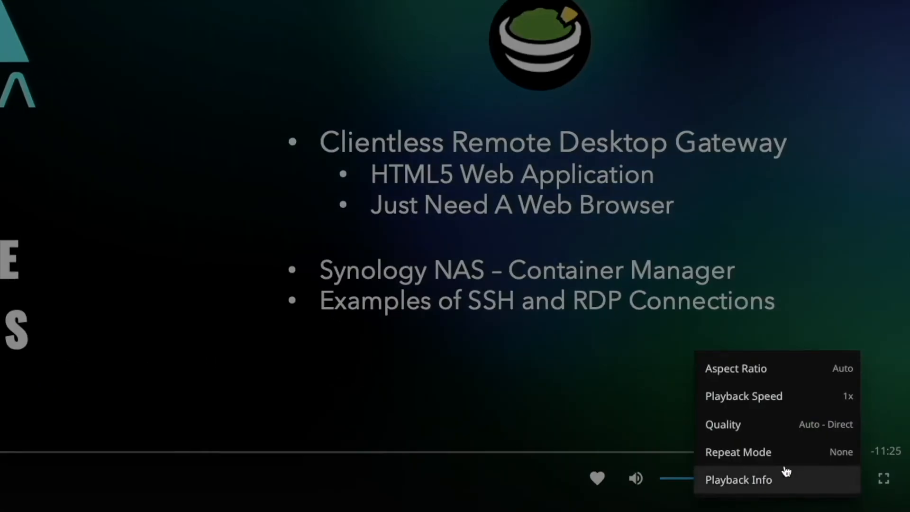
click(722, 425)
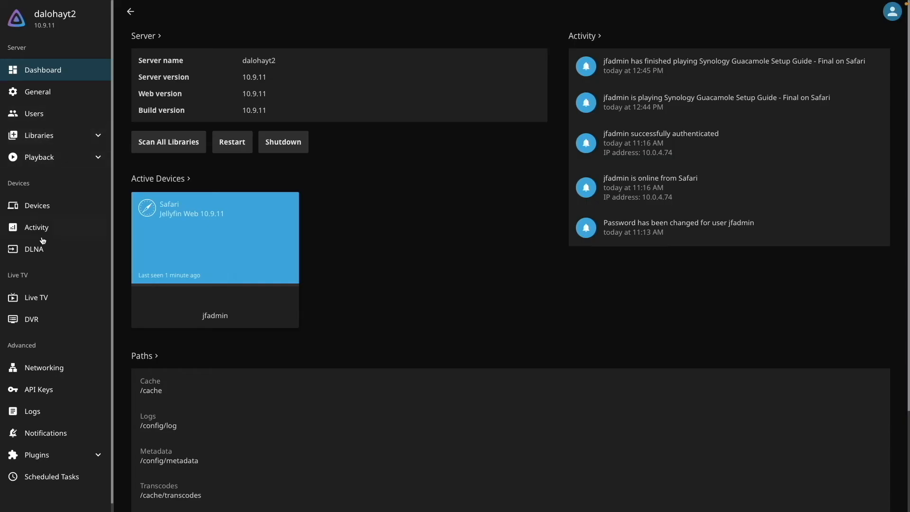
Step: Open the Dashboard Logs and view an FFmpeg.Transcode log file
click(32, 410)
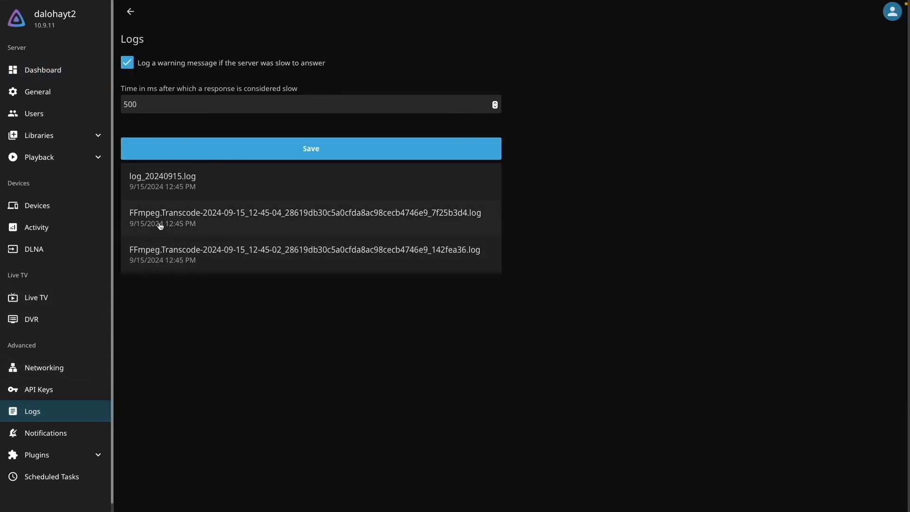
click(305, 212)
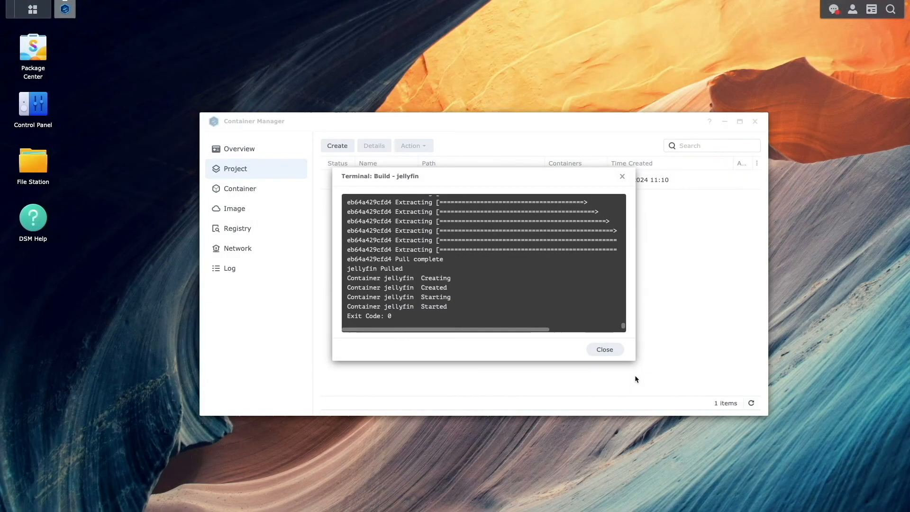
Step: Close Container Manager and go to Control Panel's External Access DDNS settings
click(604, 349)
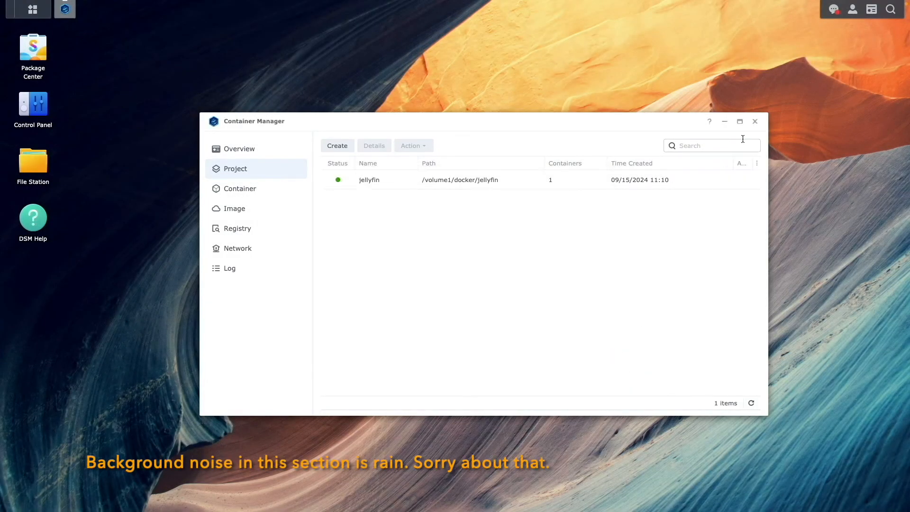
click(754, 121)
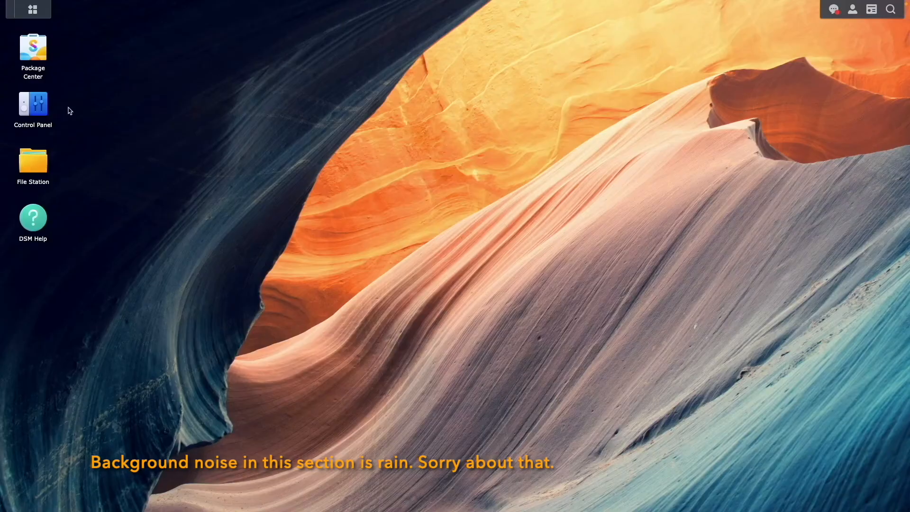
double_click(32, 108)
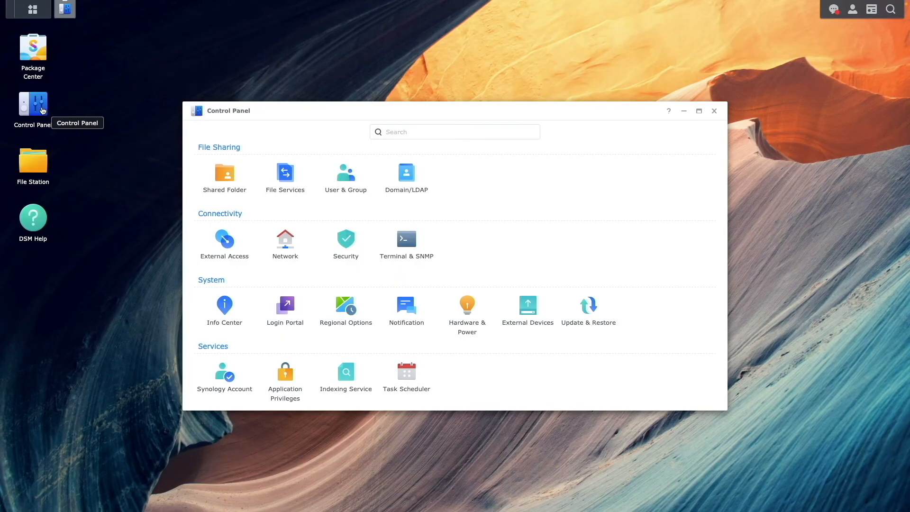
click(224, 238)
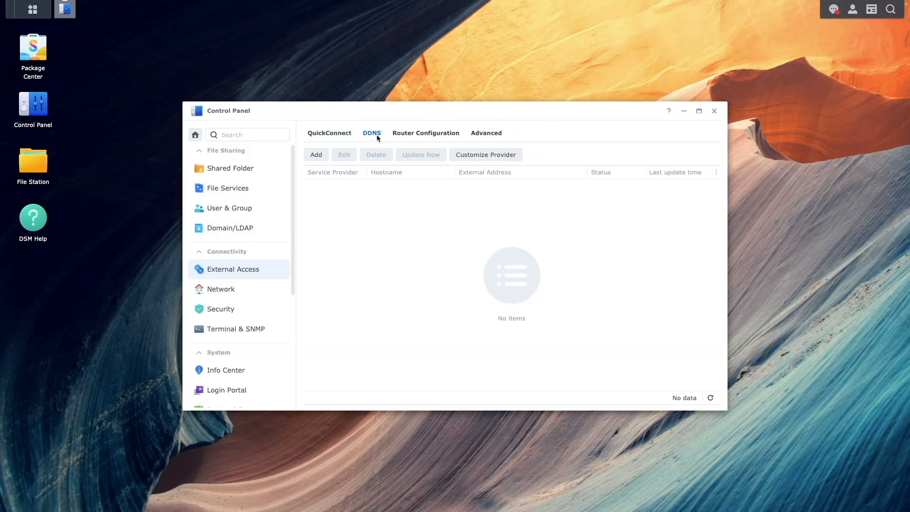
Step: Add a Synology-provider DDNS hostname dalohayt.synology.me
click(316, 155)
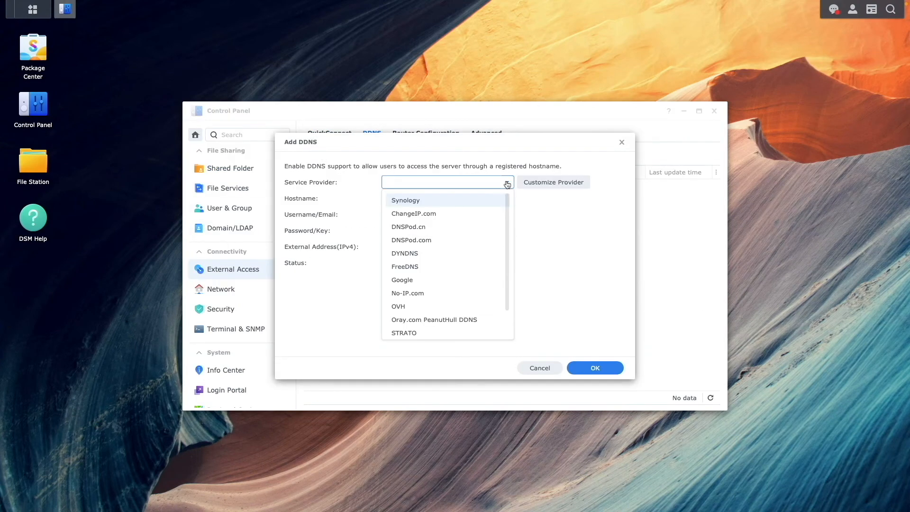
click(406, 199)
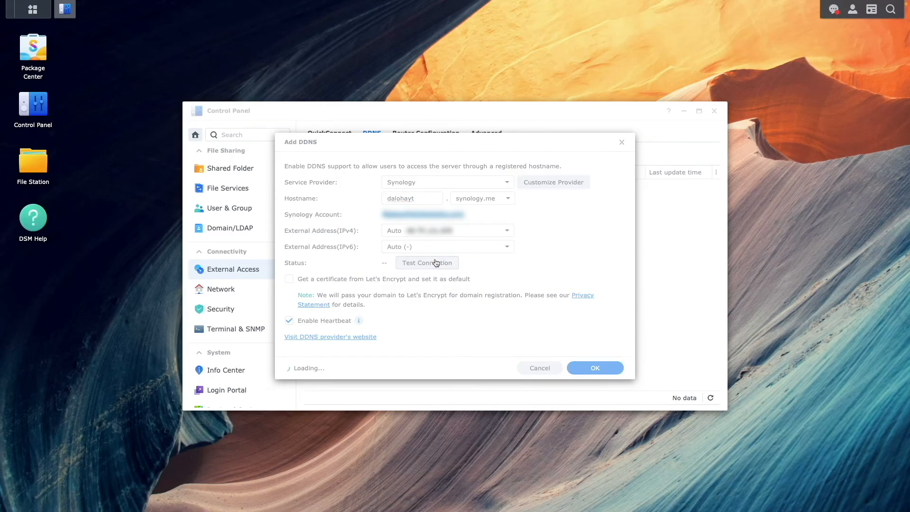
click(593, 367)
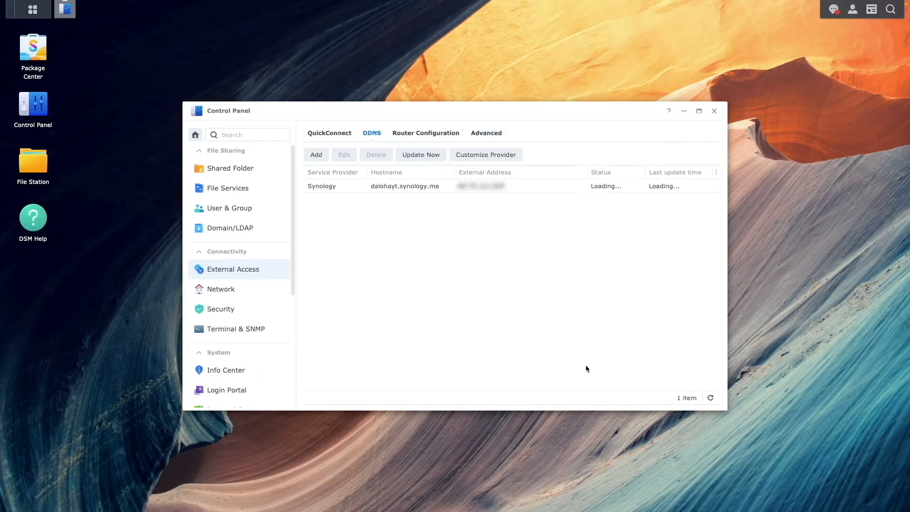
Step: Request a Let's Encrypt certificate for dalohayt.synology.me with SAN *.dalohayt.synology.me
click(221, 308)
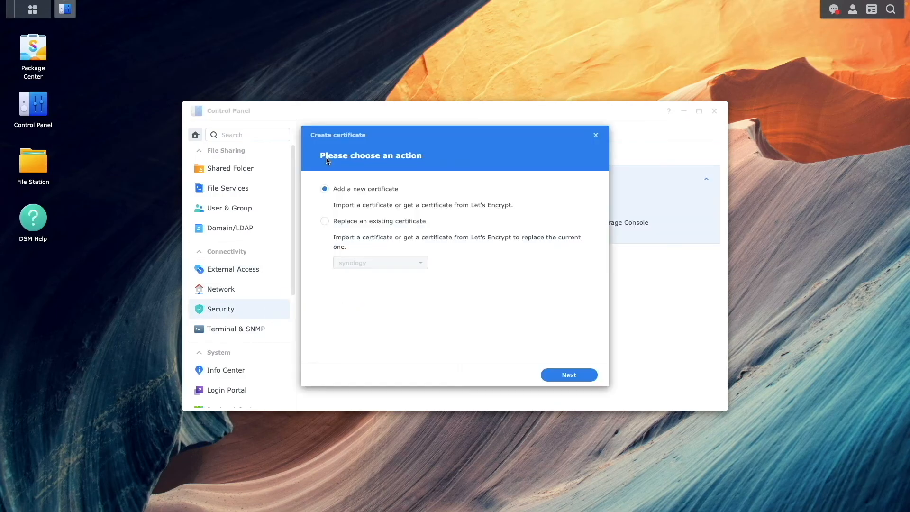
click(567, 374)
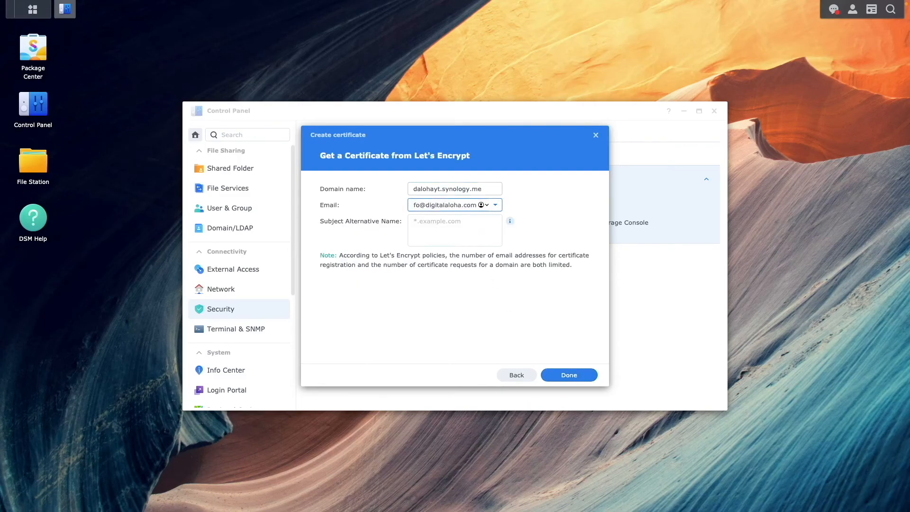
text(*.dalohayt.synology.me)
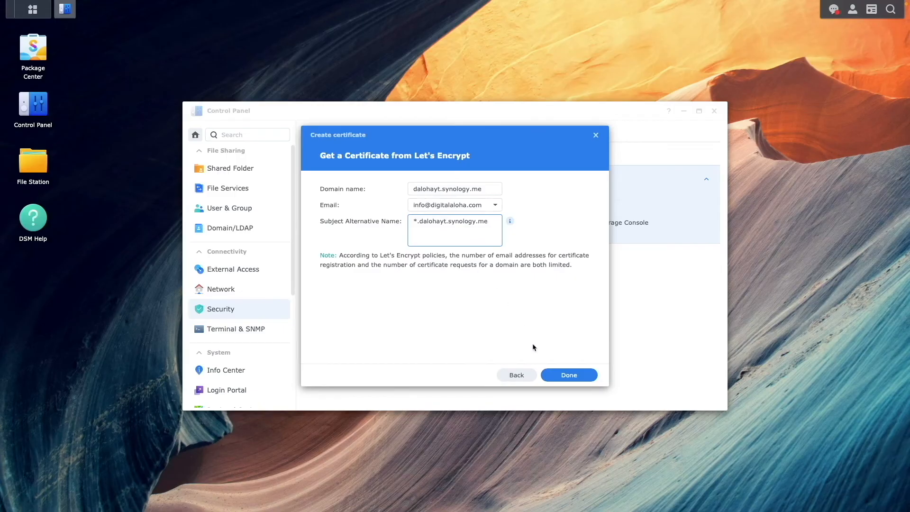
click(569, 375)
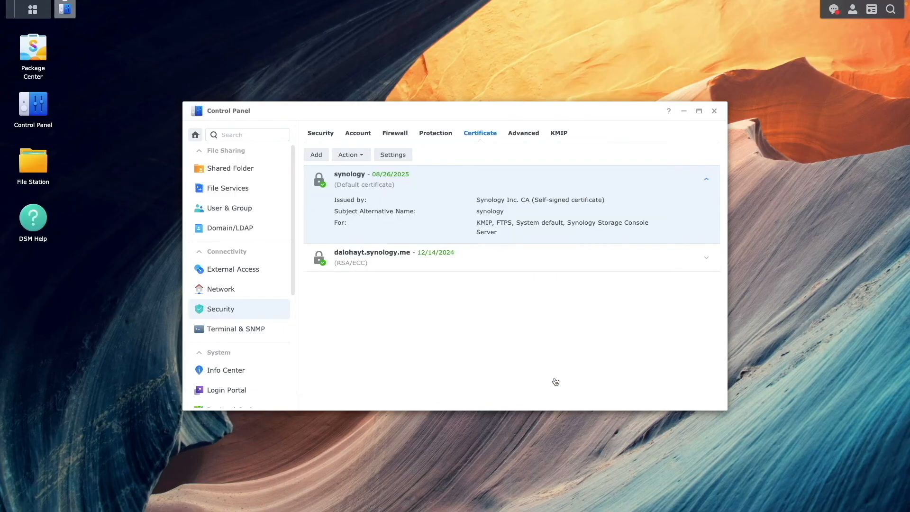
Step: Create a reverse proxy rule from HTTPS jellyfin.dalohayt.synology.me:443 to HTTP localhost:8096
click(227, 389)
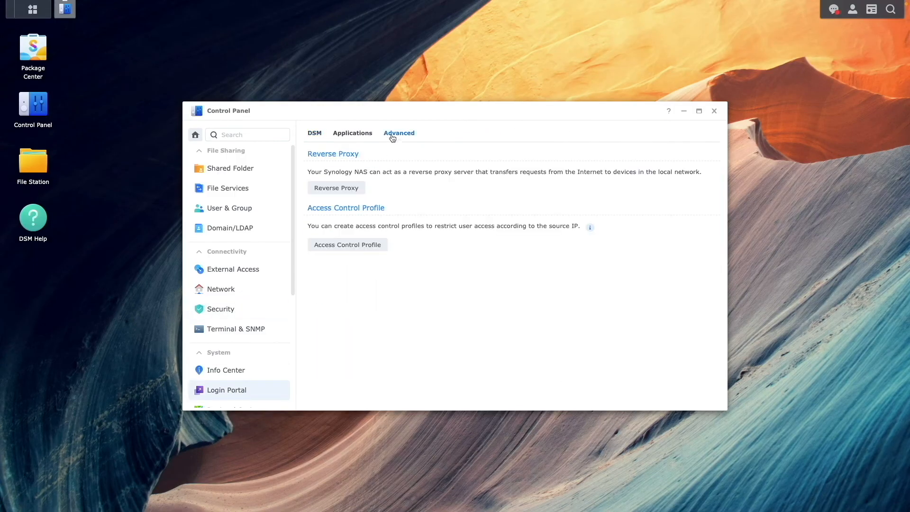
click(335, 188)
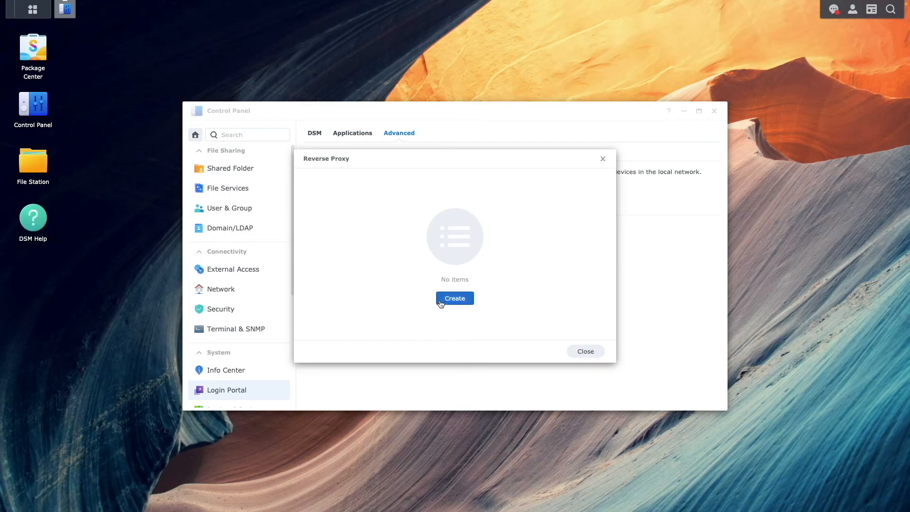
click(455, 298)
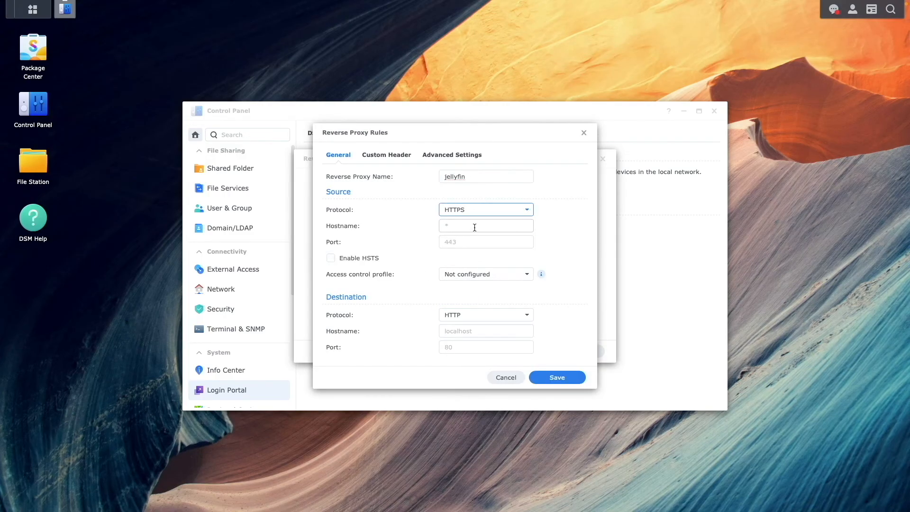
text(jellyfin.dalohayt.synology.r)
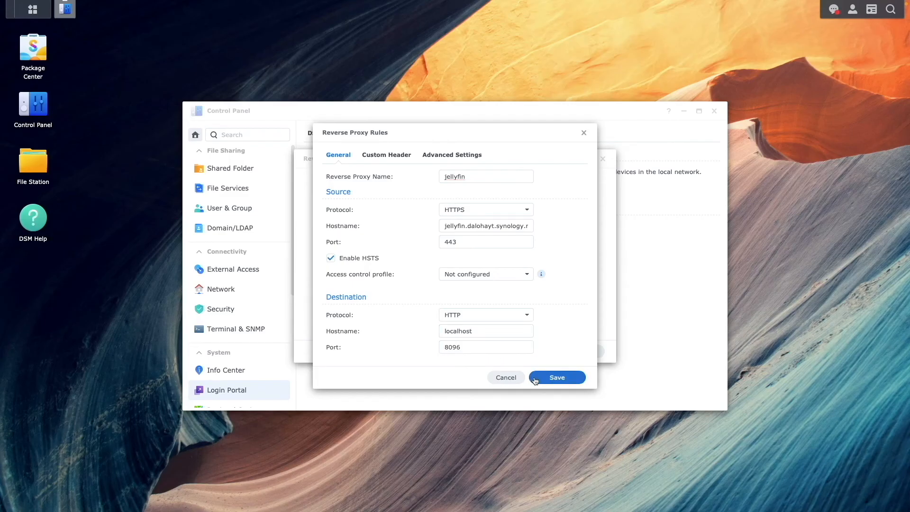
click(556, 377)
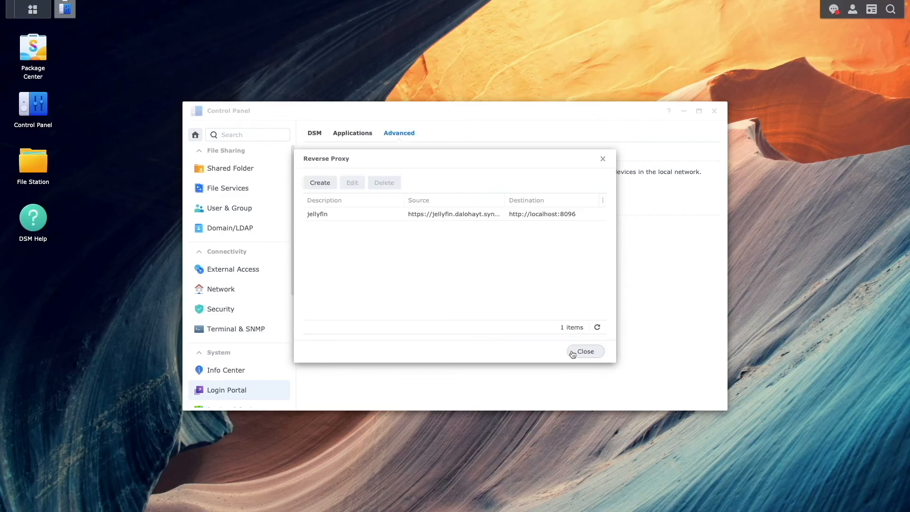
click(585, 351)
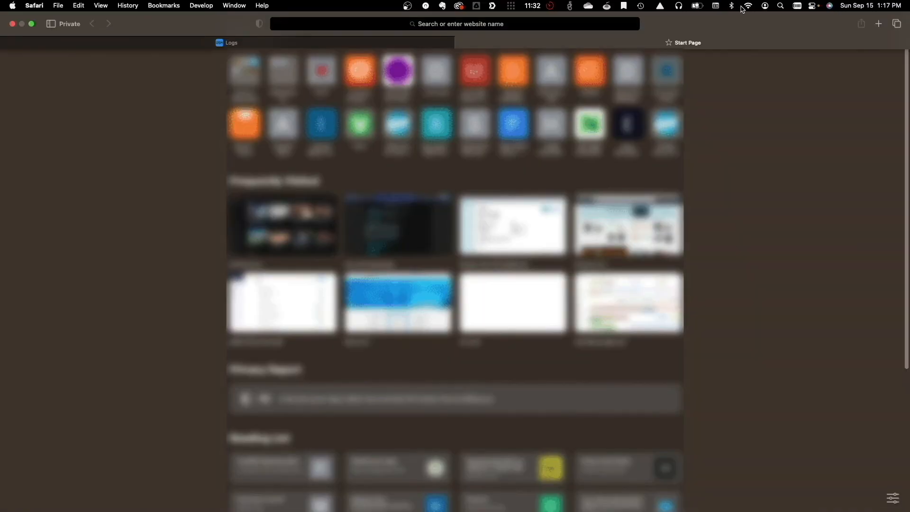
Step: Open a new Safari tab next to the Jellyfin Logs tab
click(747, 6)
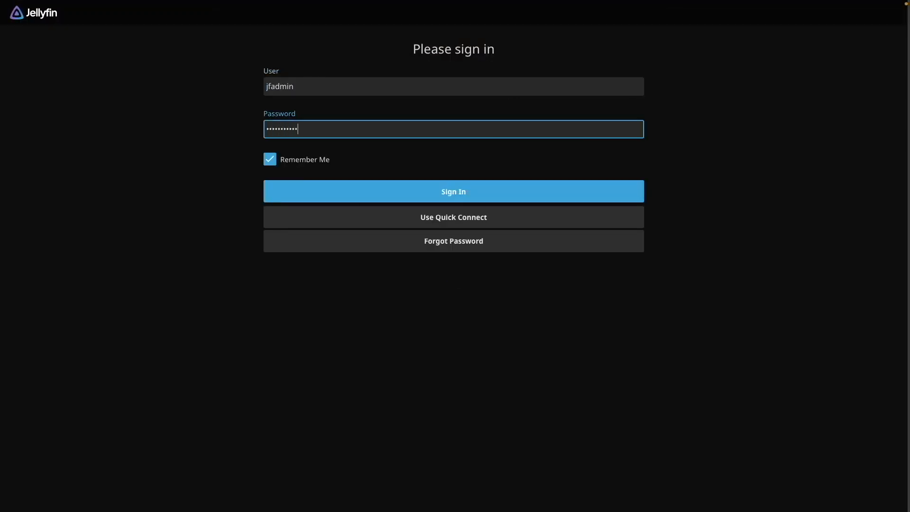
Step: Sign in and check Playback Info for the HTTPS stream transcoded to HEVC
click(453, 192)
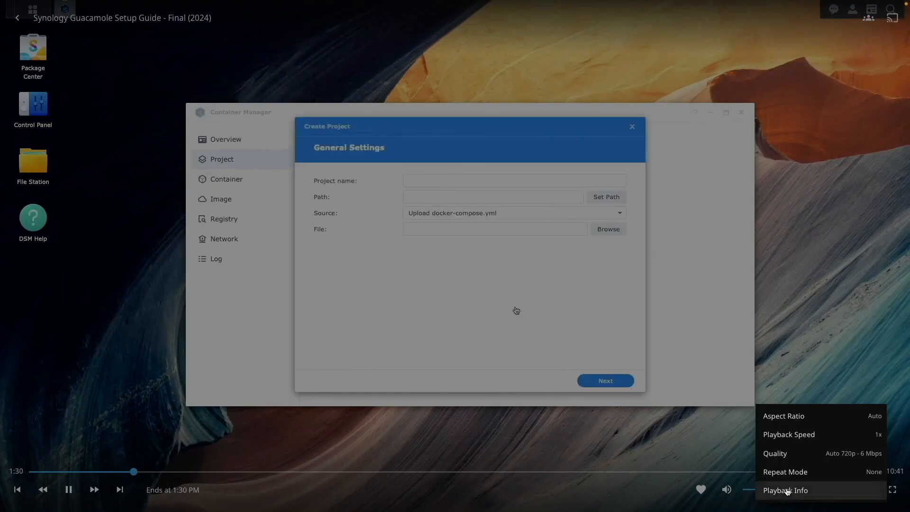
click(785, 491)
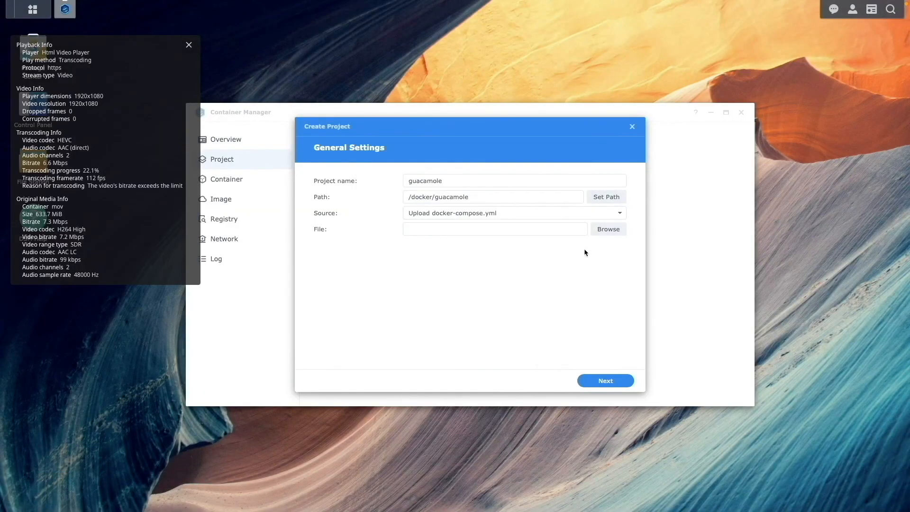